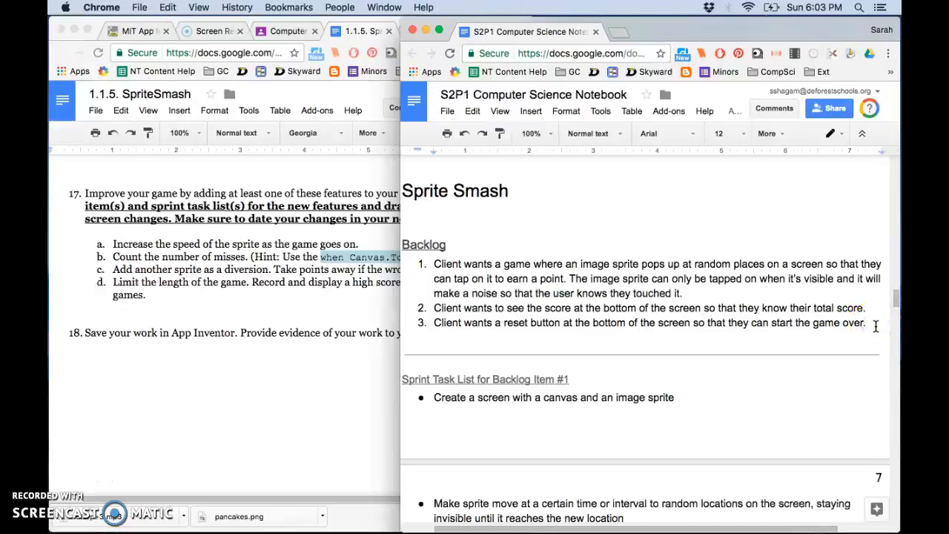
Add backlog item 4: client wants the game to speed up as it goes on, getting harder to play.
{"action": "type", "text": "Client wants"}
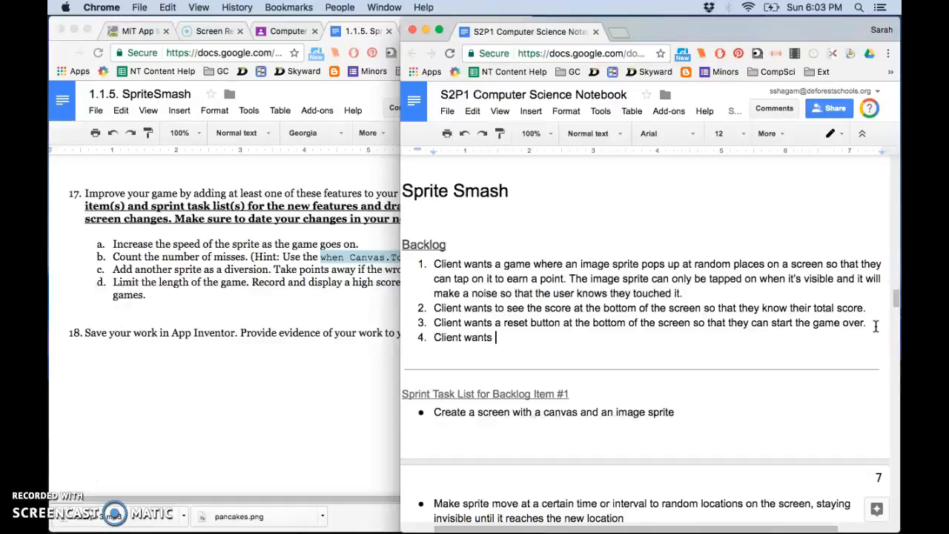
{"action": "type", "text": "the"}
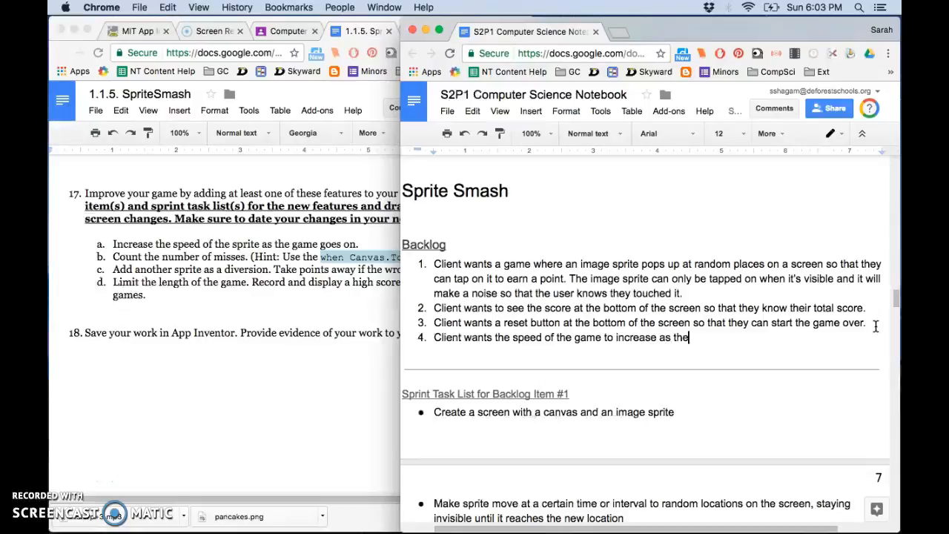
{"action": "type", "text": "game goes on so that it gets"}
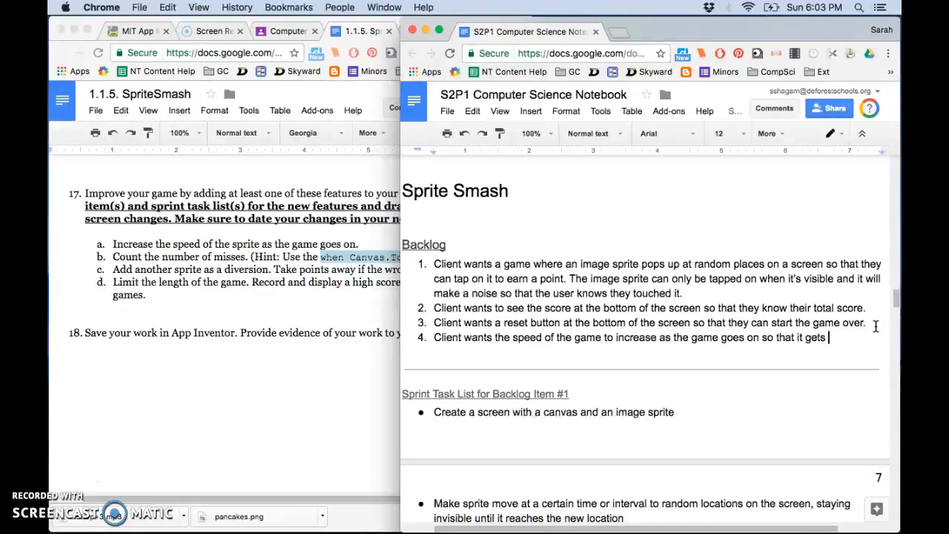
{"action": "type", "text": "harder to play."}
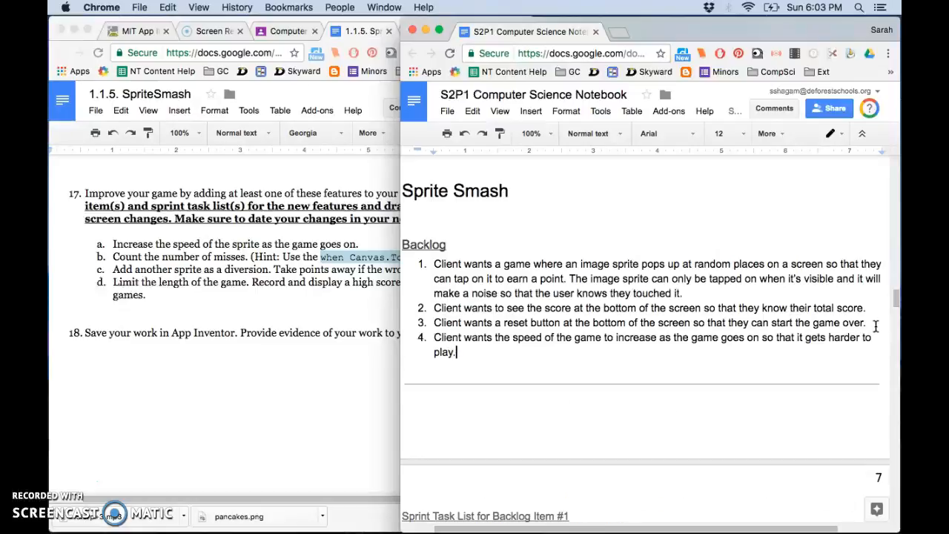
Copy the Backlog Item #3 sprint task list and paste it below as Item #4.
{"action": "scroll", "scroll_direction": "down", "scroll_amount": 3}
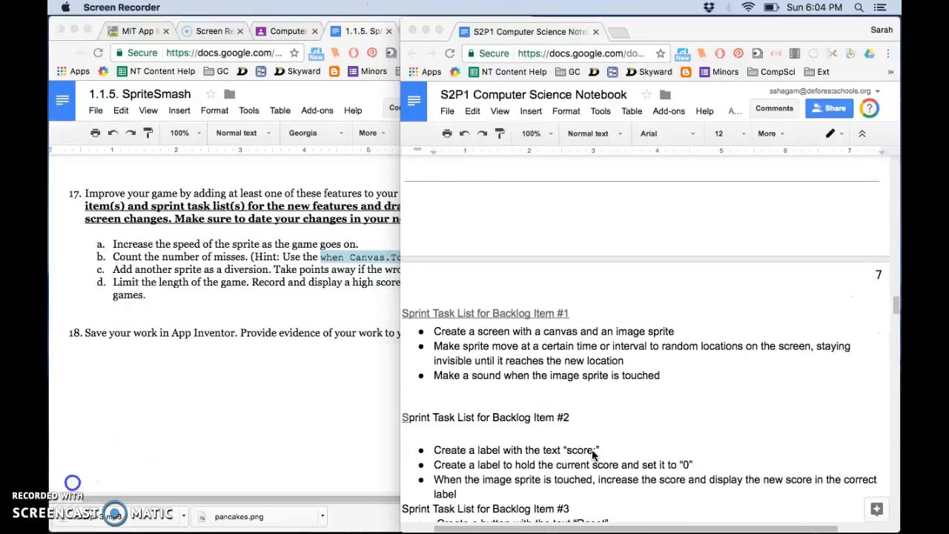
{"action": "scroll", "scroll_direction": "down", "scroll_amount": 3}
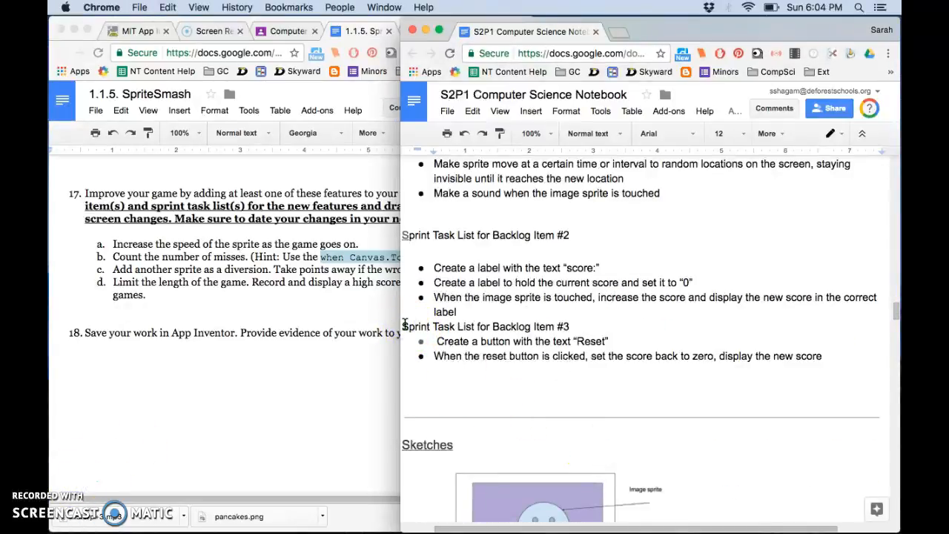
{"action": "left_click_drag", "start_coordinate": [402, 326], "coordinate": [821, 356]}
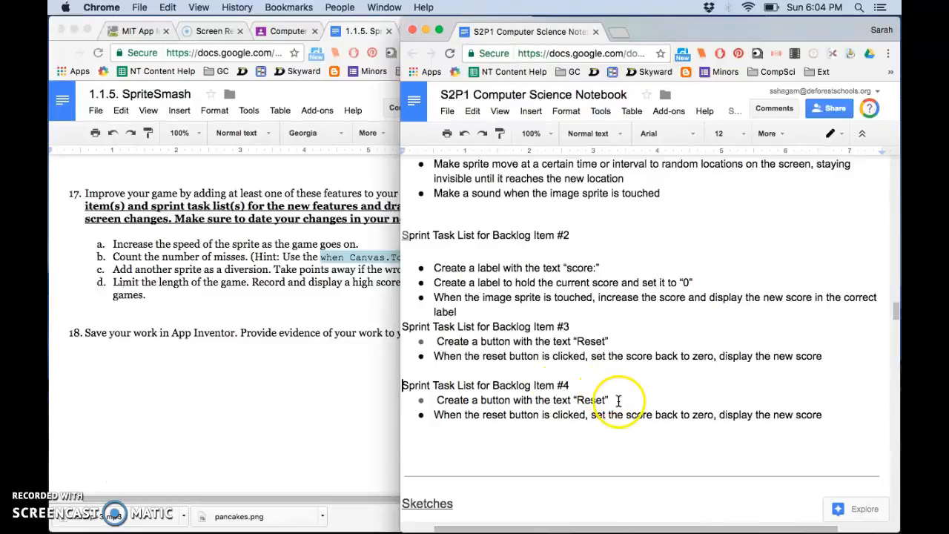
Replace the first task with adding a clock to time the game's speed increase.
{"action": "triple_click", "coordinate": [519, 400]}
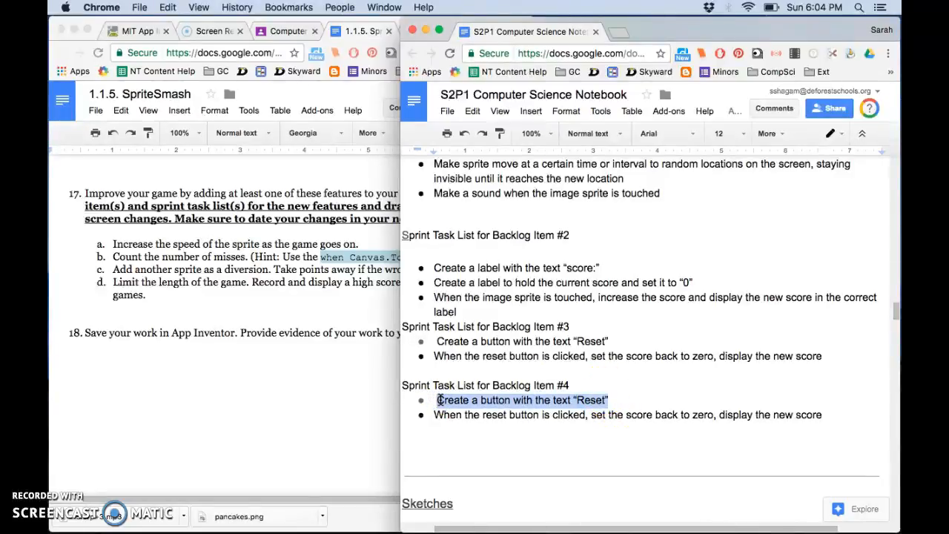
{"action": "type", "text": "Add a clock fo"}
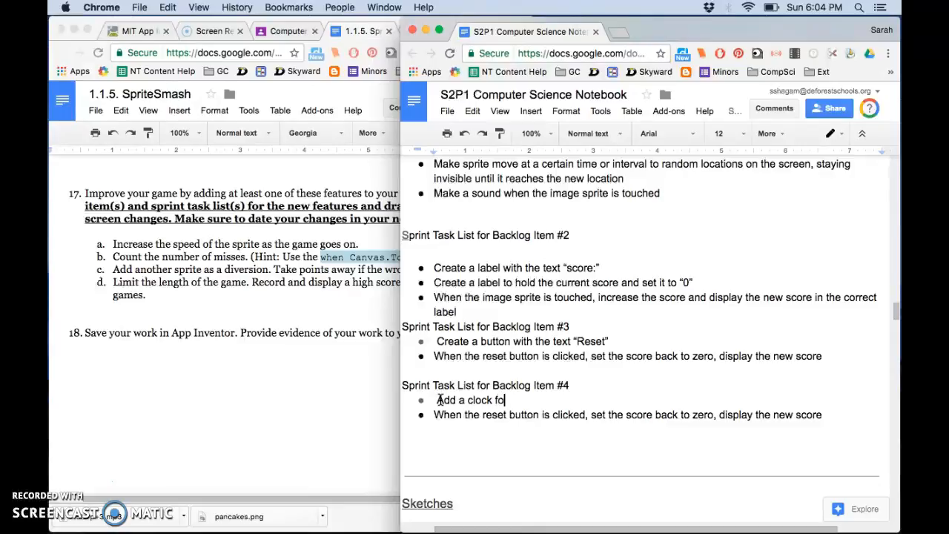
{"action": "type", "text": "\" \""}
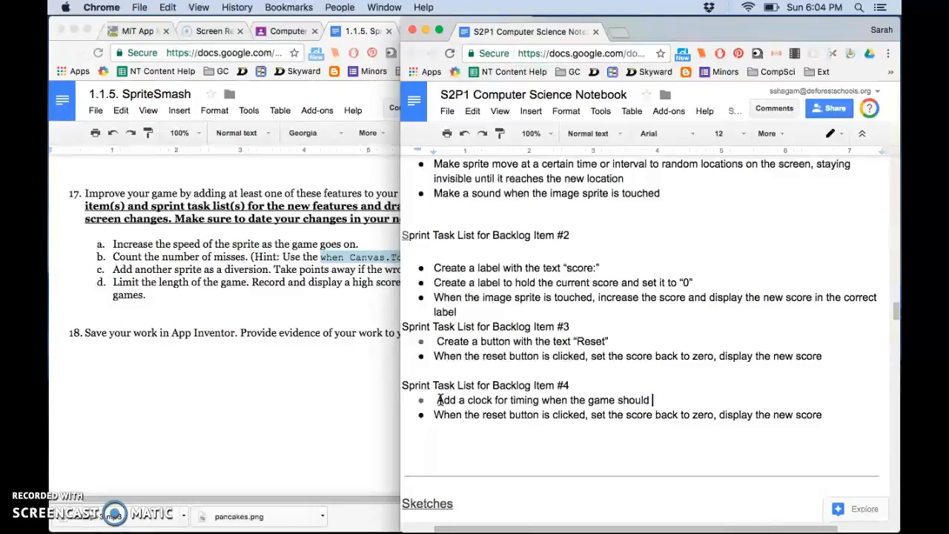
{"action": "type", "text": "increase"}
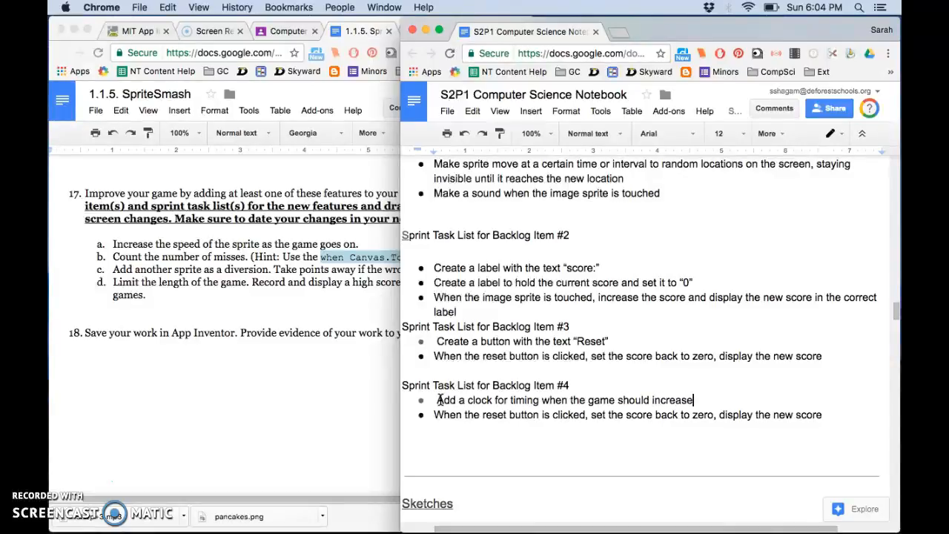
Replace the second task with 'When clock timer goes off, increase the interval the sprite moves'.
{"action": "triple_click", "coordinate": [627, 415]}
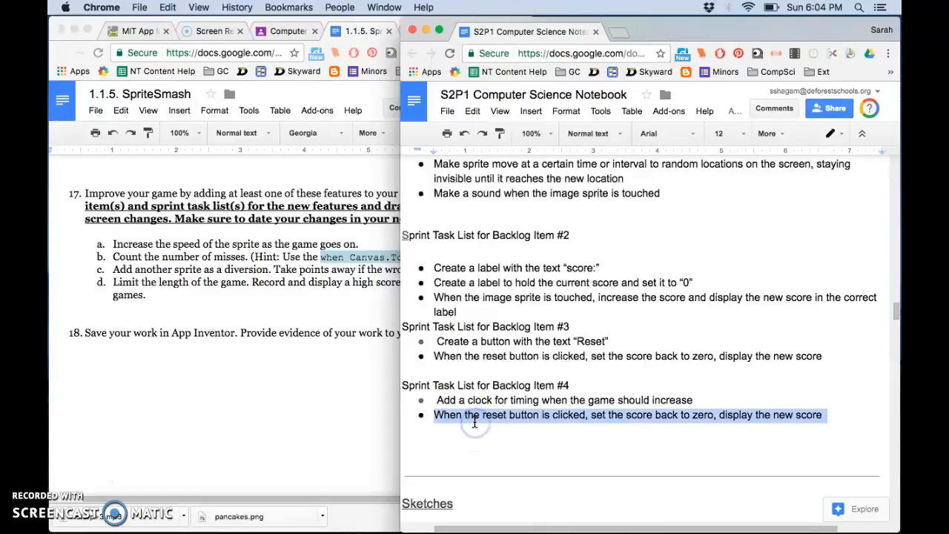
{"action": "type", "text": "When clock t"}
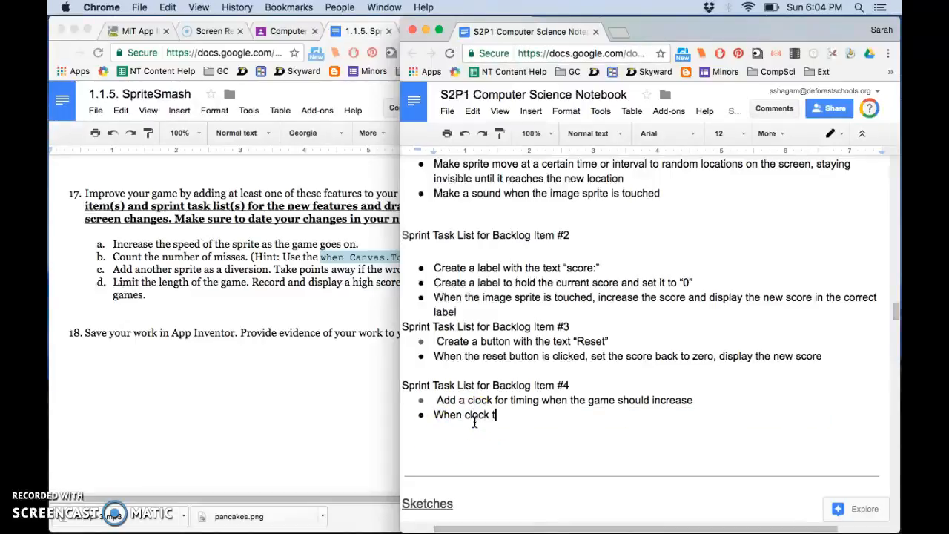
{"action": "type", "text": "imer goes off,"}
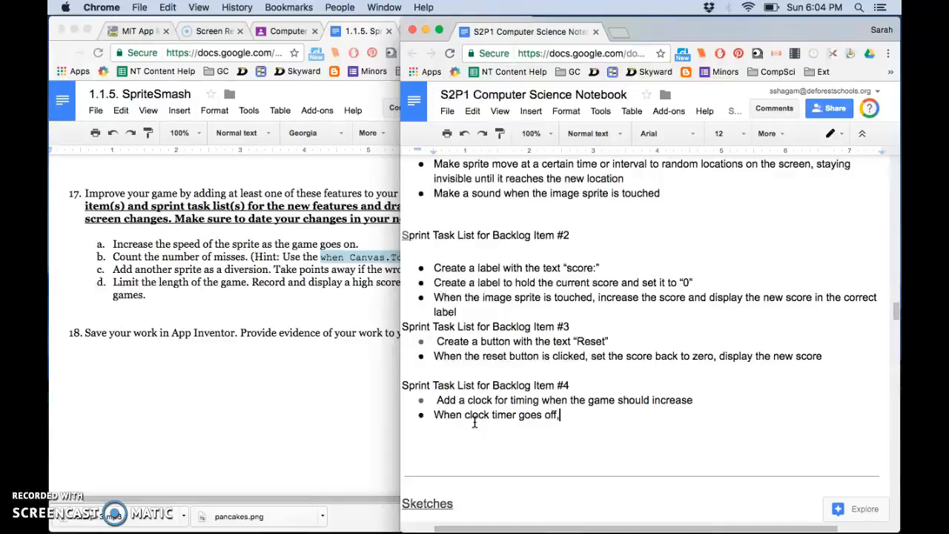
{"action": "type", "text": "increase"}
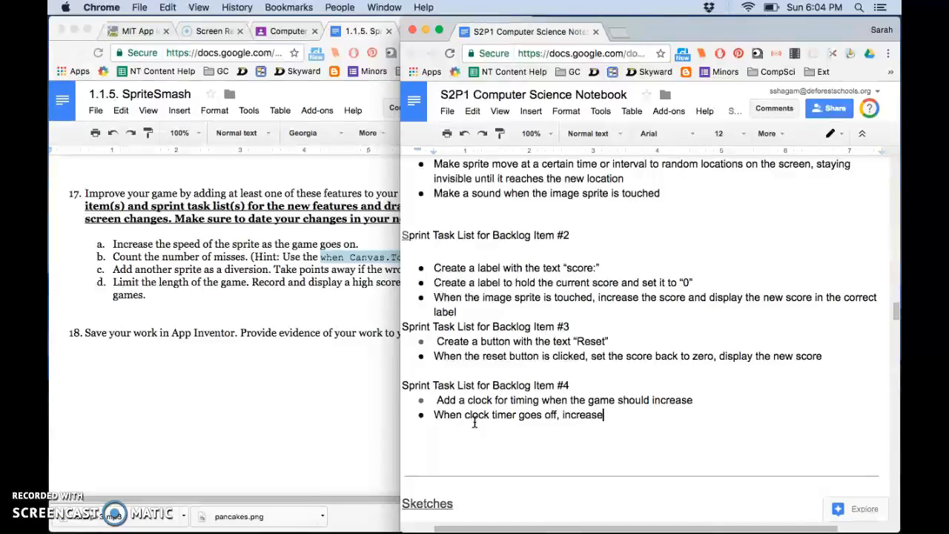
{"action": "type", "text": "the interval in which the s"}
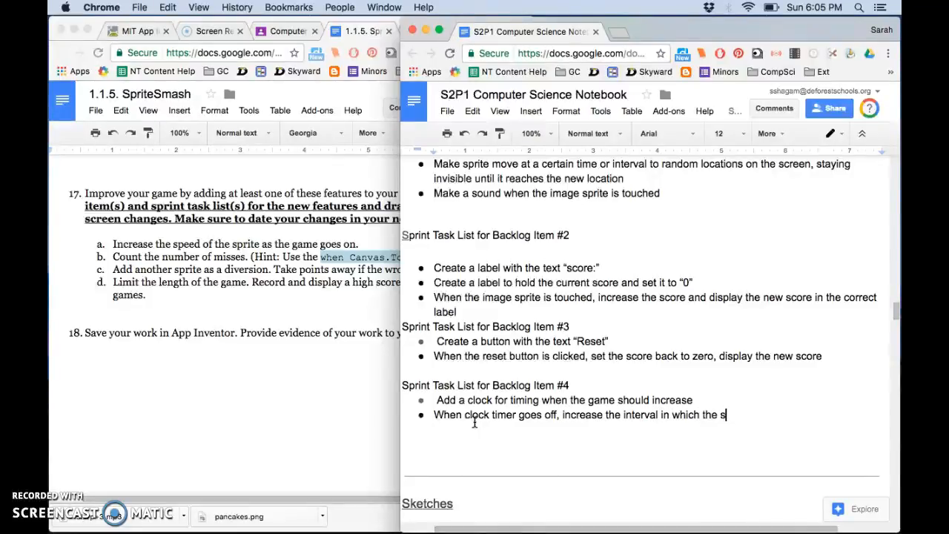
{"action": "type", "text": "prite moves"}
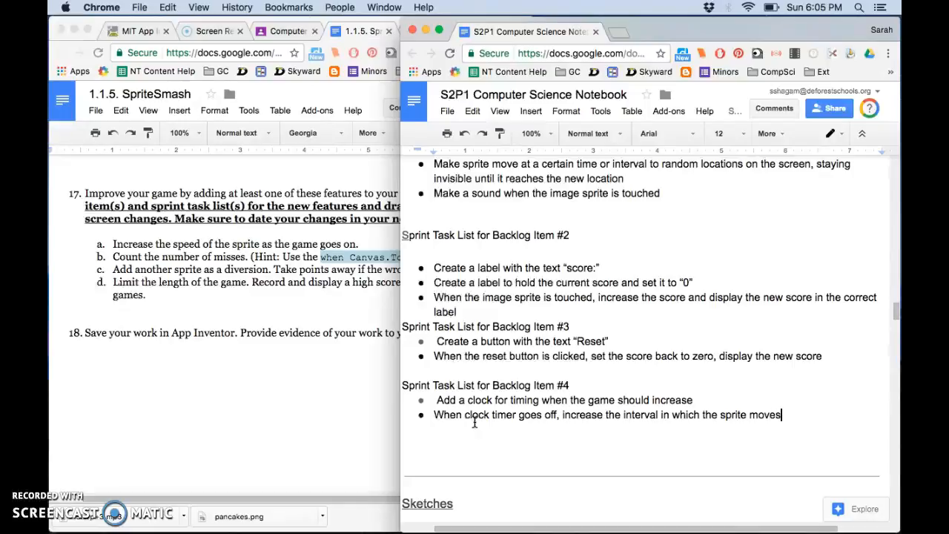
{"action": "scroll", "scroll_direction": "down", "scroll_amount": 3}
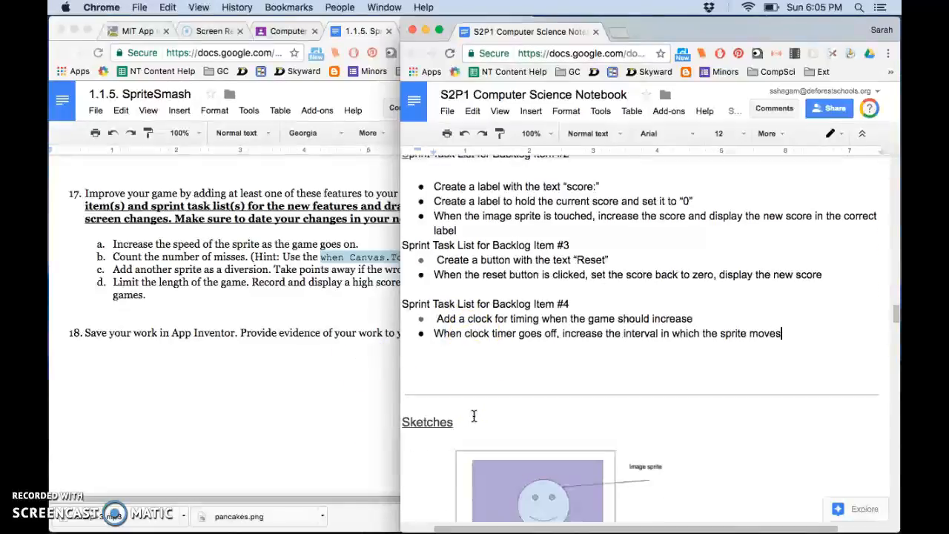
Show the SpriteSmashP1S2 project's Designer layout with its components and properties.
{"action": "scroll", "scroll_direction": "down", "scroll_amount": 3}
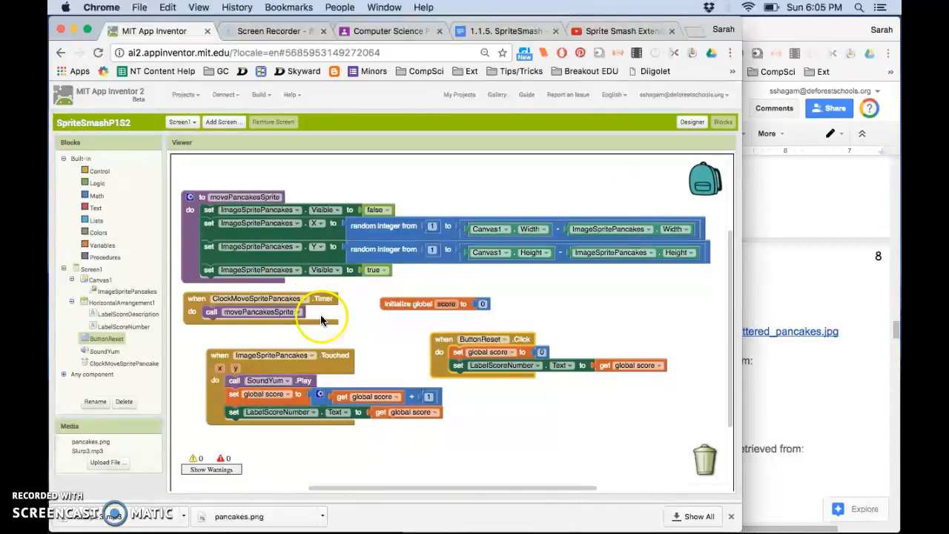
{"action": "left_click", "coordinate": [691, 122]}
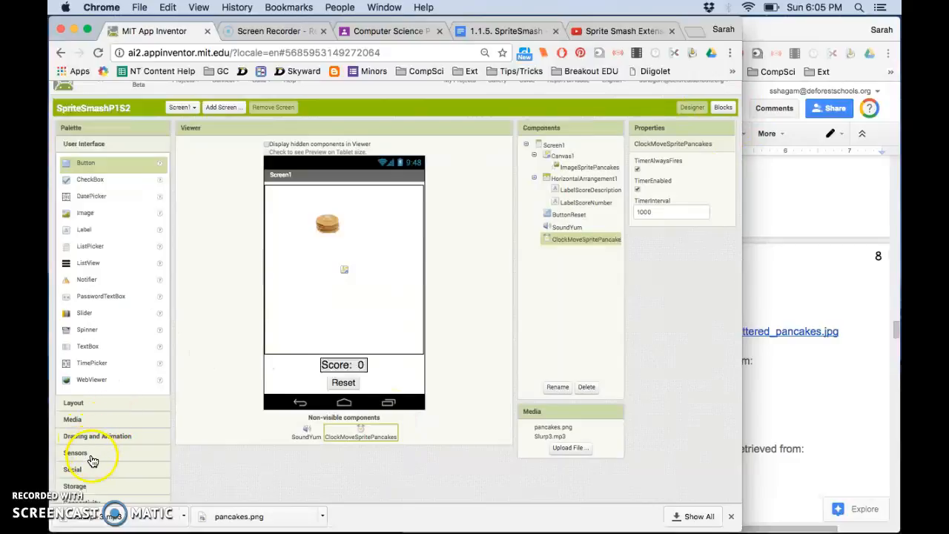
Add a new Clock sensor component and rename it ClockSpeedUpGame.
{"action": "left_click", "coordinate": [77, 452]}
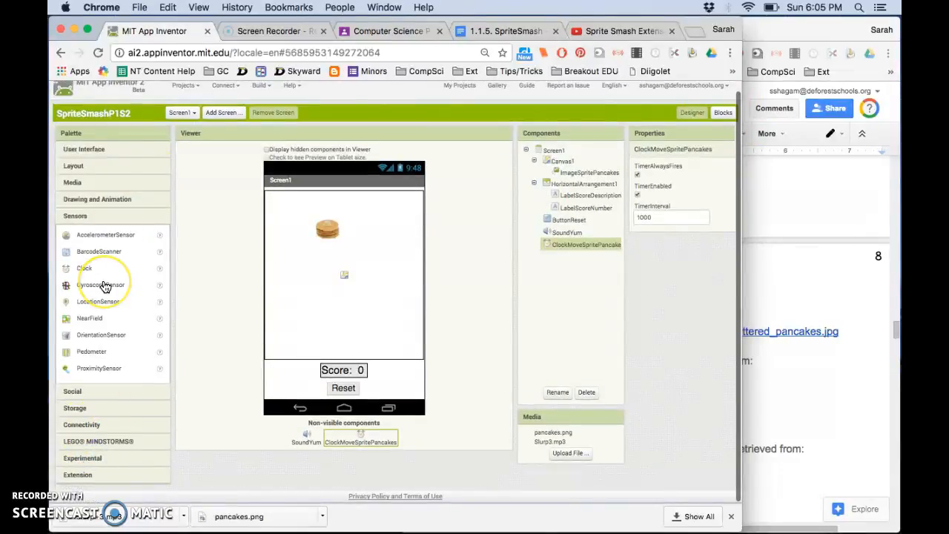
{"action": "left_click_drag", "start_coordinate": [83, 266], "coordinate": [329, 315]}
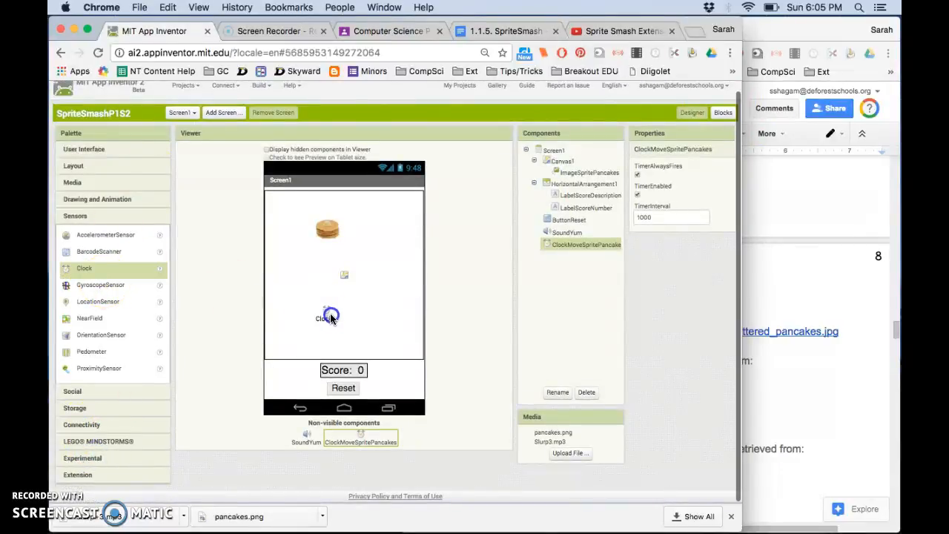
{"action": "left_click", "coordinate": [557, 391]}
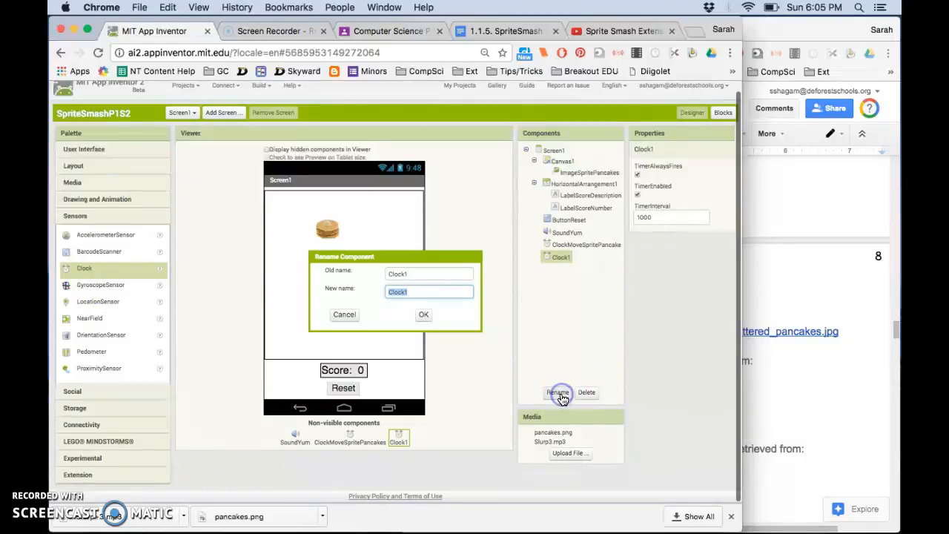
{"action": "type", "text": "ClockSpeed"}
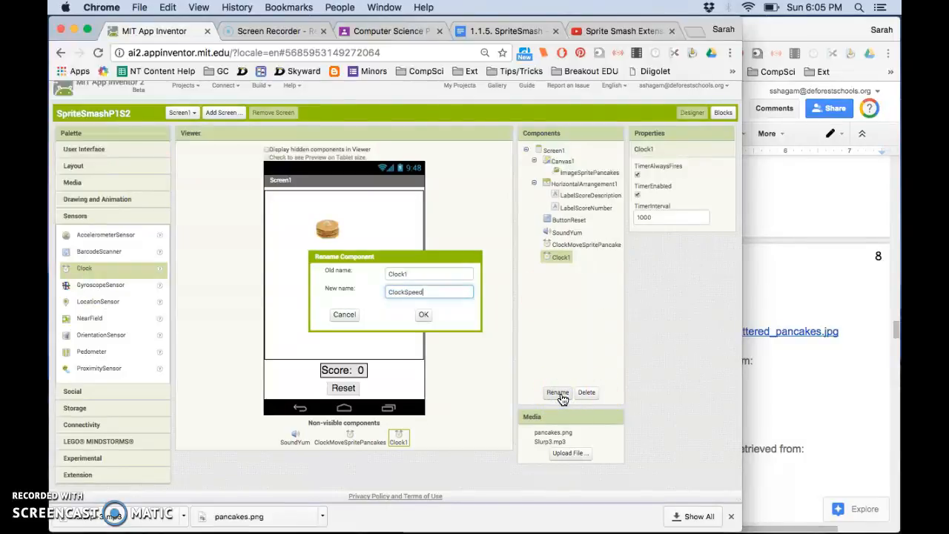
{"action": "type", "text": "UpGame"}
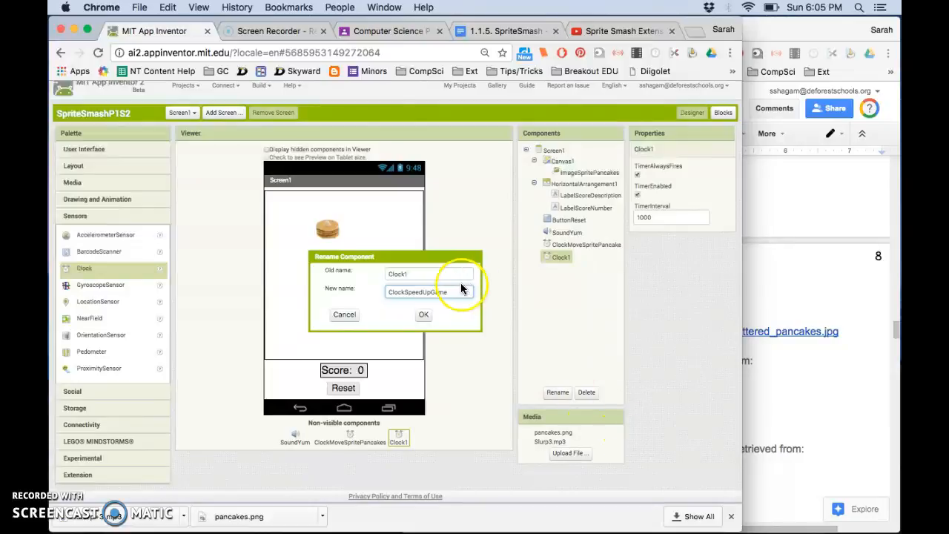
{"action": "left_click", "coordinate": [424, 314]}
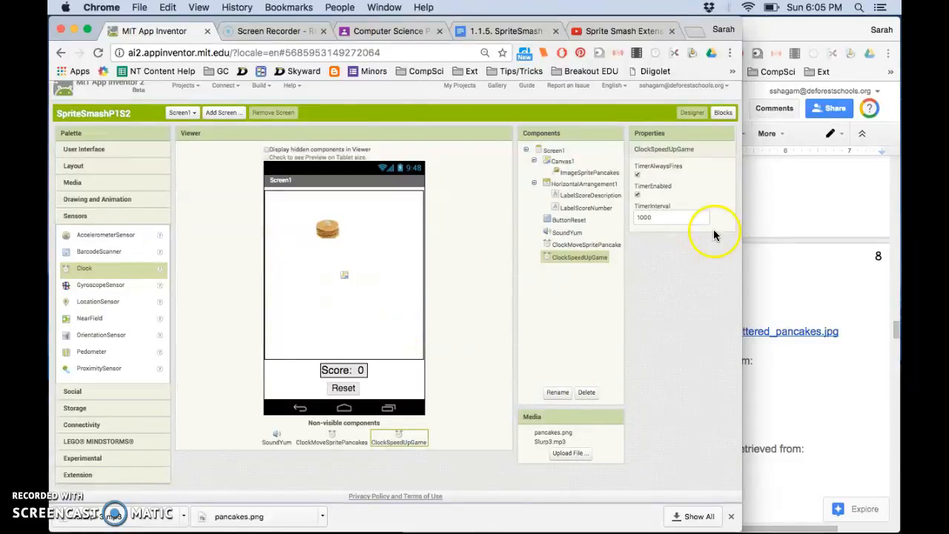
Set ClockSpeedUpGame's TimerInterval to 5000 milliseconds.
{"action": "left_click", "coordinate": [670, 217]}
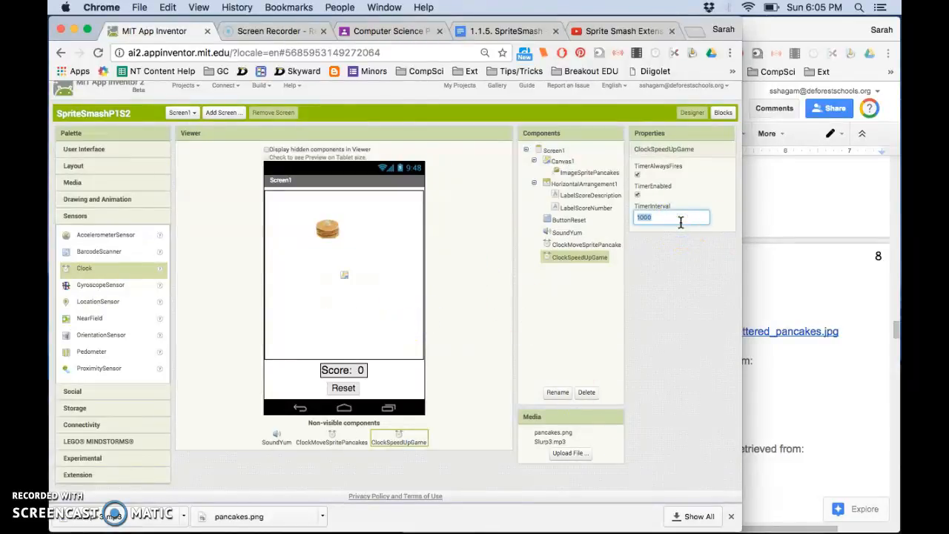
{"action": "type", "text": "5000"}
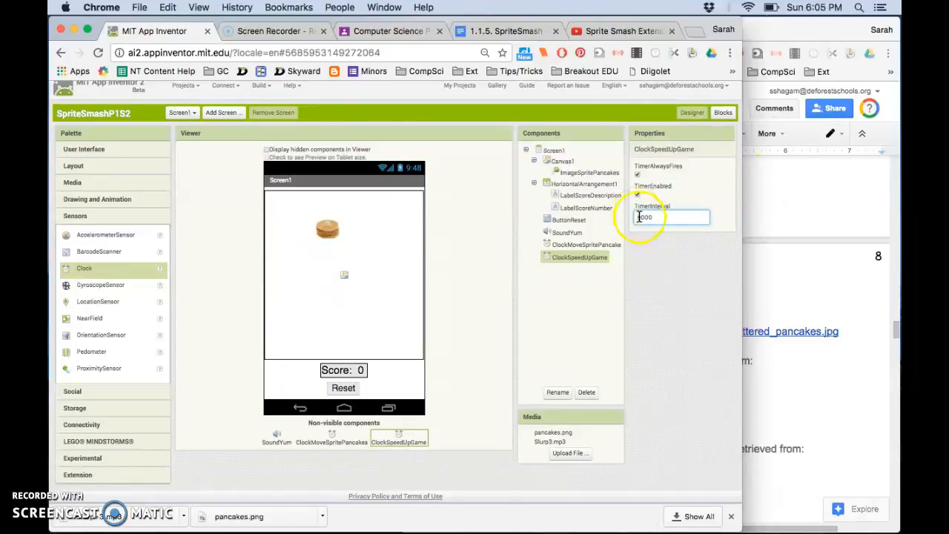
{"action": "type", "text": "5000"}
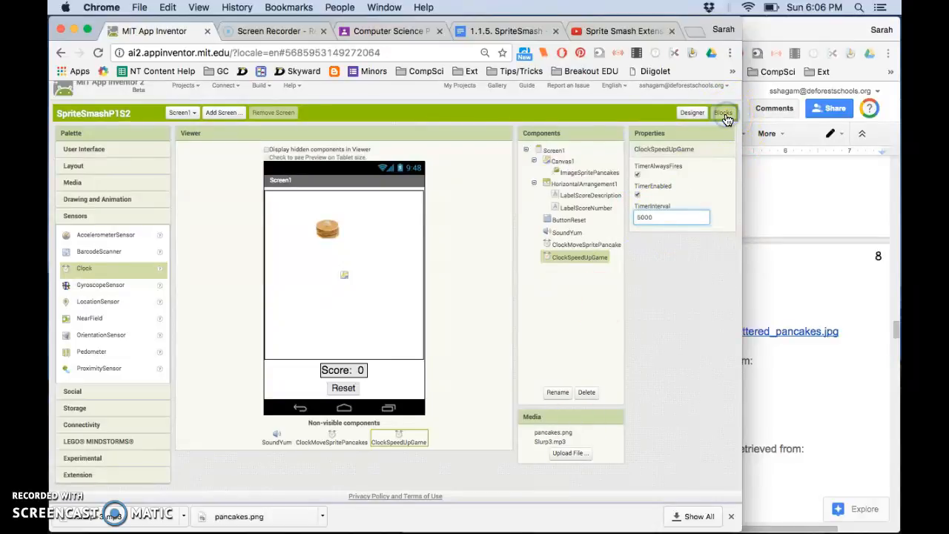
Create a when ClockSpeedUpGame.Timer event holding set ClockMoveSpritePancakes.TimerInterval.
{"action": "left_click", "coordinate": [722, 113]}
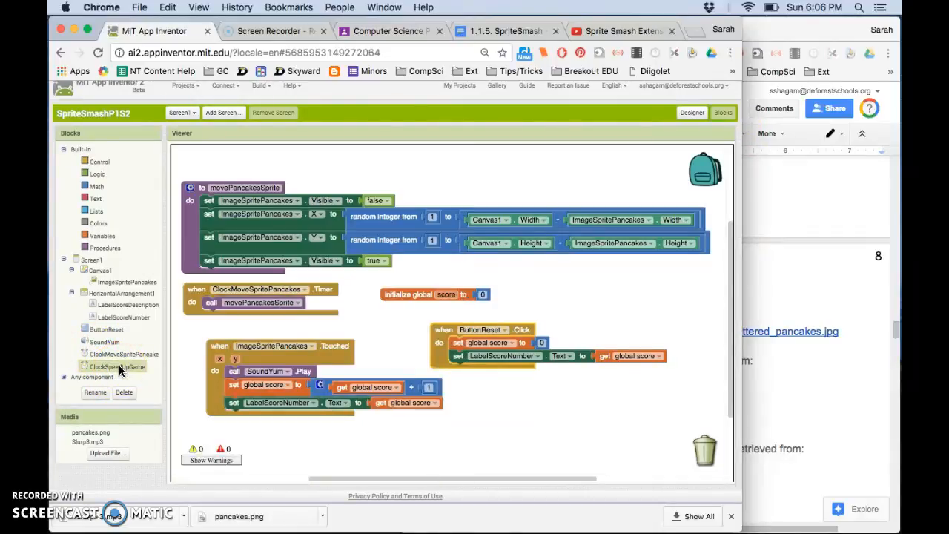
{"action": "left_click", "coordinate": [119, 366]}
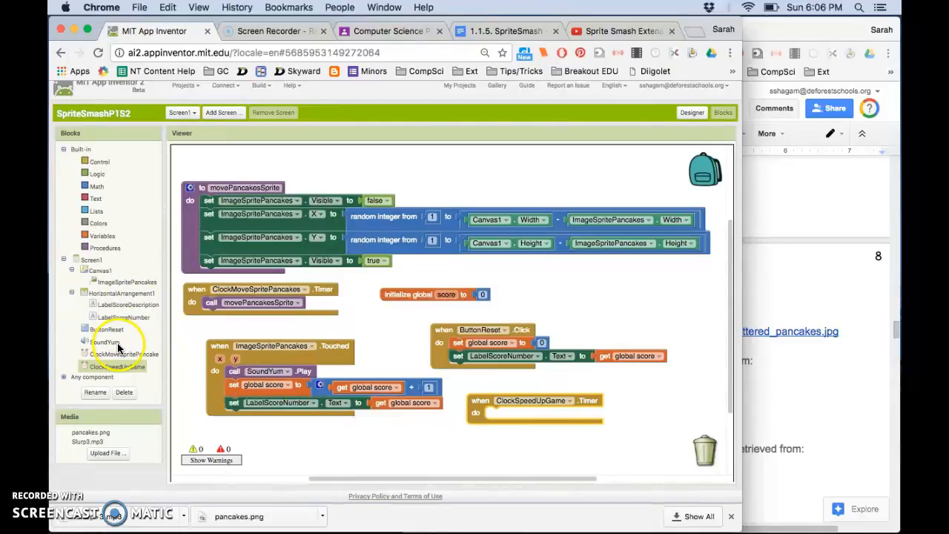
{"action": "left_click", "coordinate": [121, 353]}
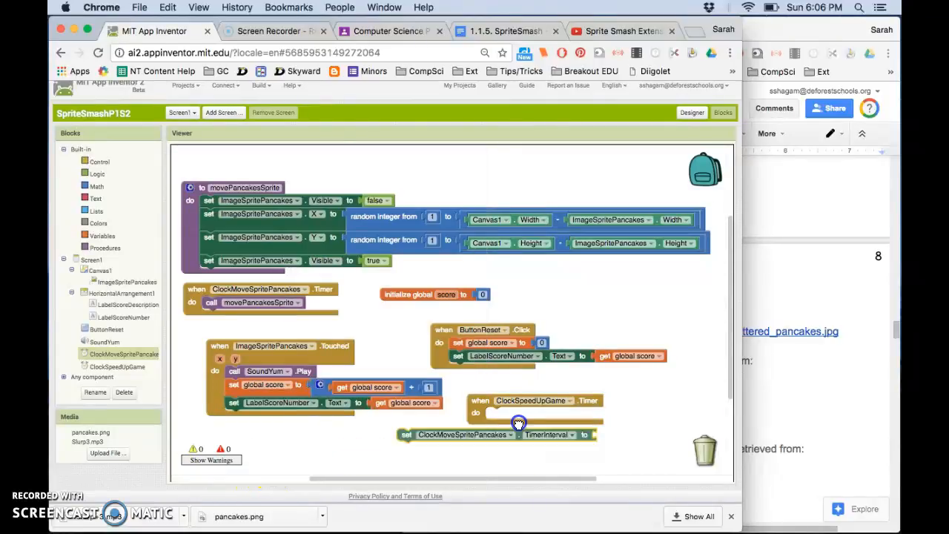
{"action": "left_click_drag", "start_coordinate": [519, 433], "coordinate": [549, 412]}
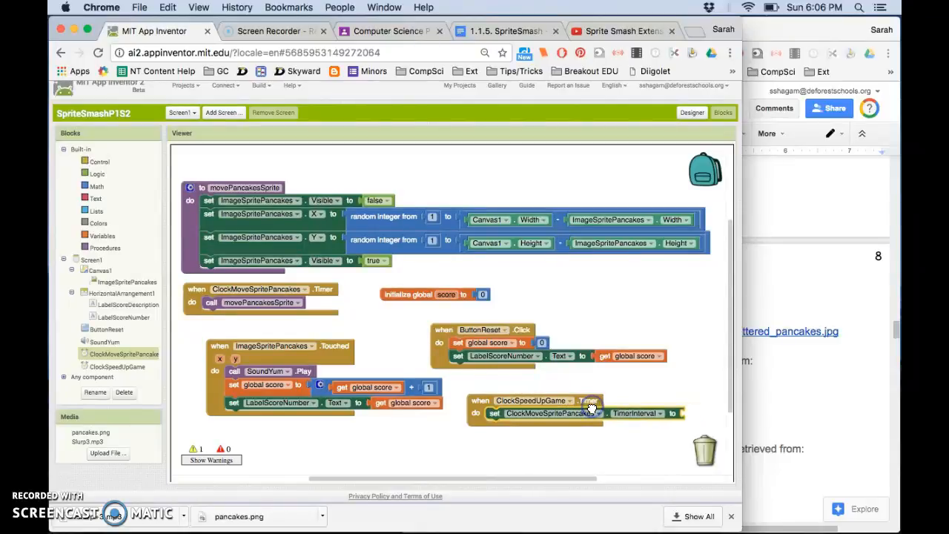
{"action": "left_click_drag", "start_coordinate": [586, 408], "coordinate": [471, 432]}
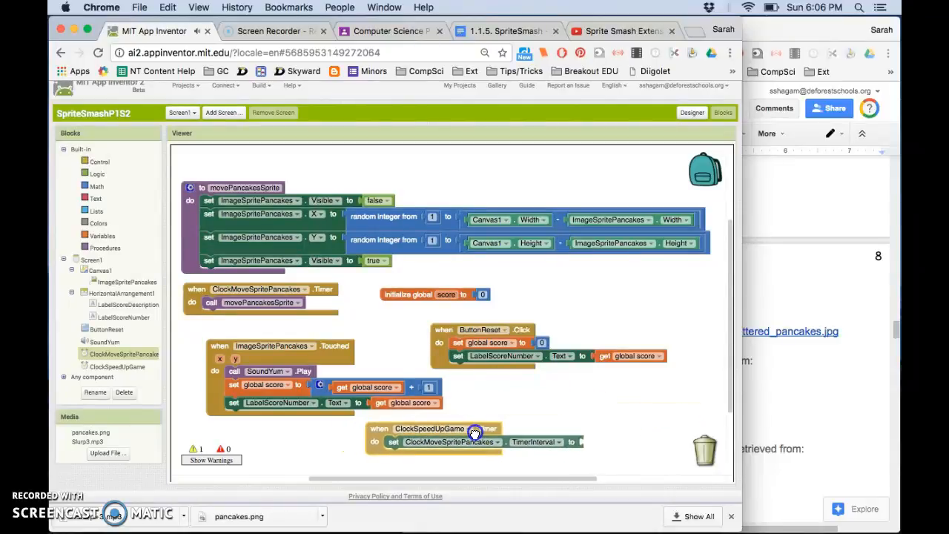
Set the interval to ClockMoveSpritePancakes.TimerInterval minus 100 using a Math subtraction block.
{"action": "left_click", "coordinate": [95, 187]}
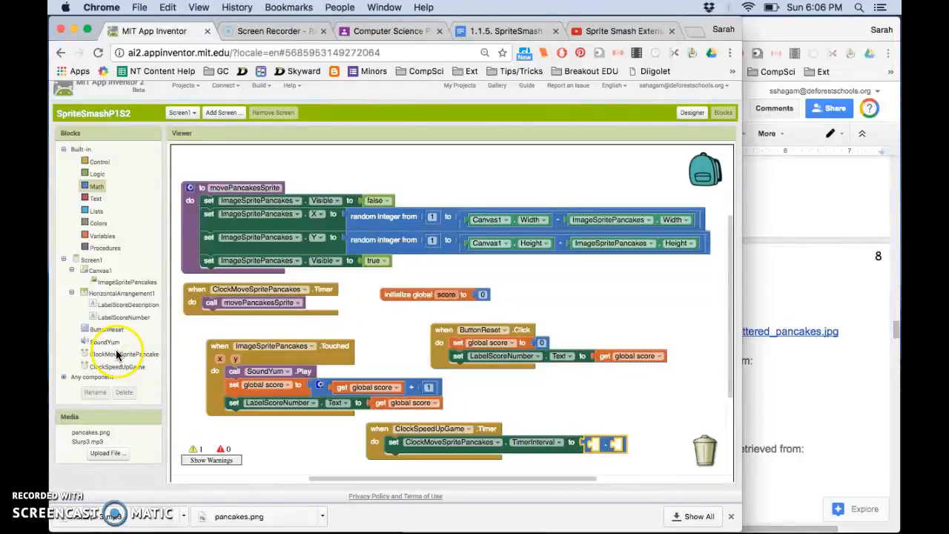
{"action": "mouse_move", "coordinate": [151, 367]}
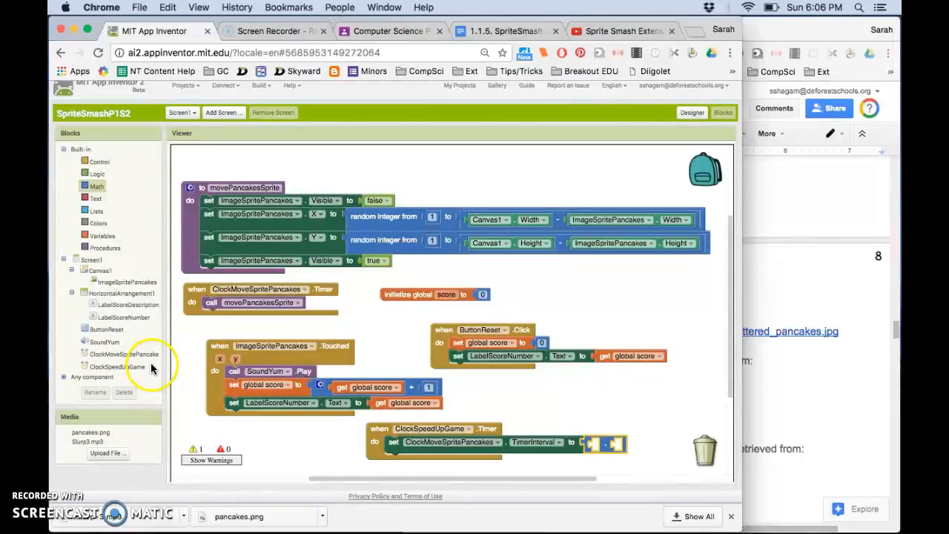
{"action": "mouse_move", "coordinate": [121, 367]}
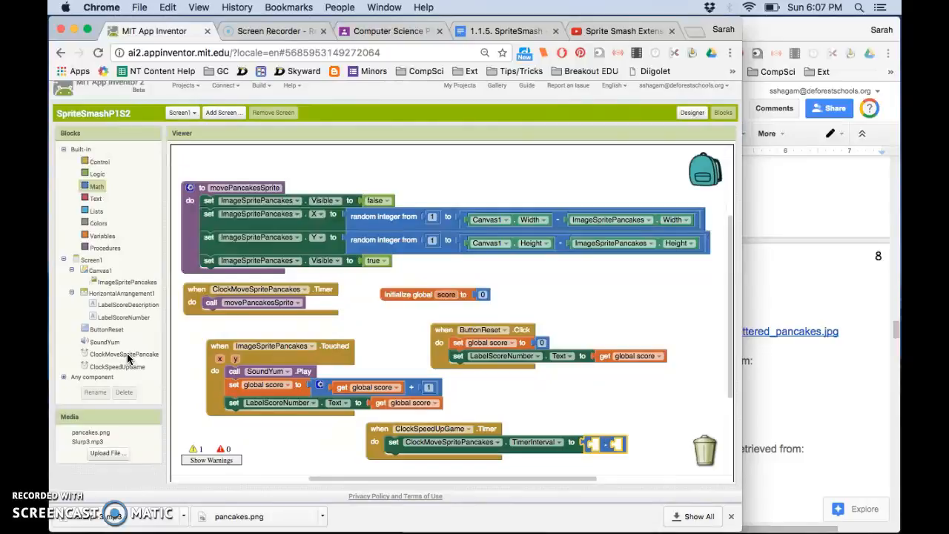
{"action": "left_click", "coordinate": [124, 353]}
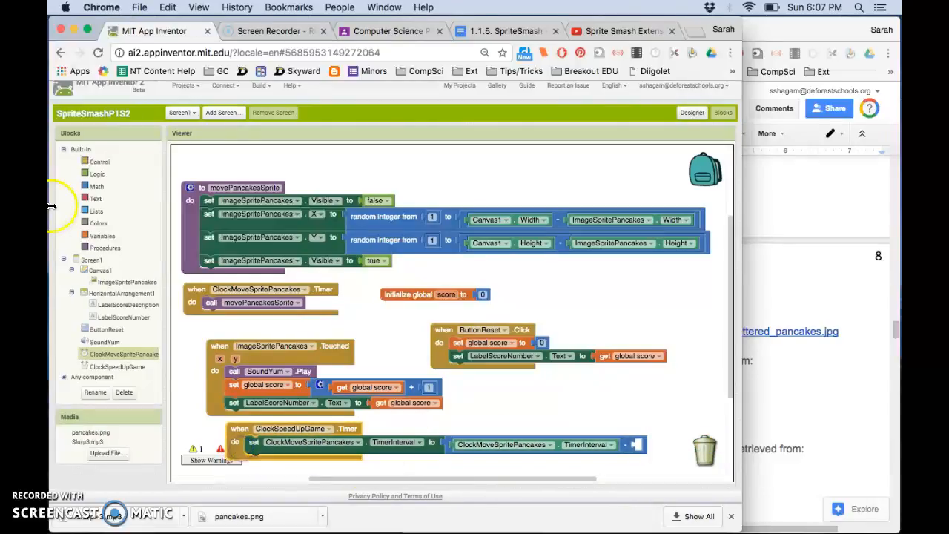
{"action": "left_click", "coordinate": [95, 186]}
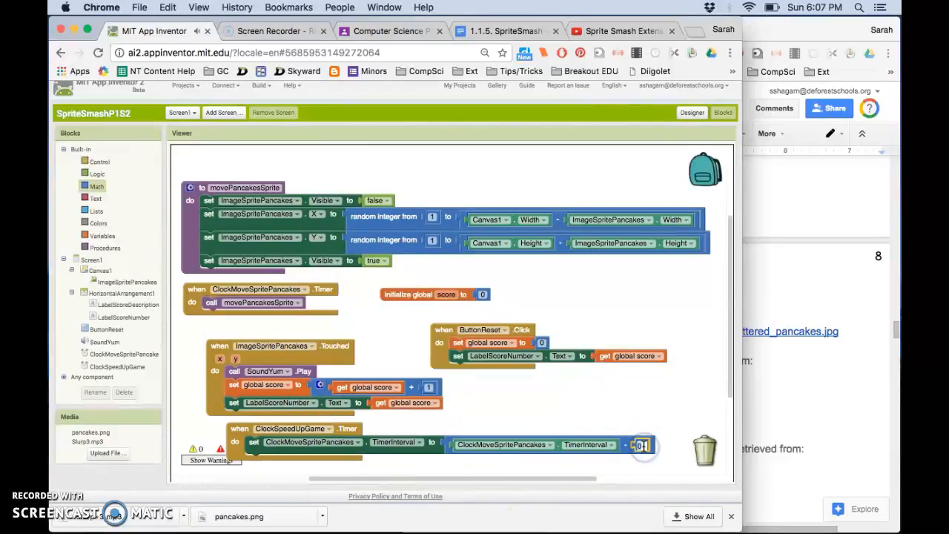
{"action": "type", "text": "100"}
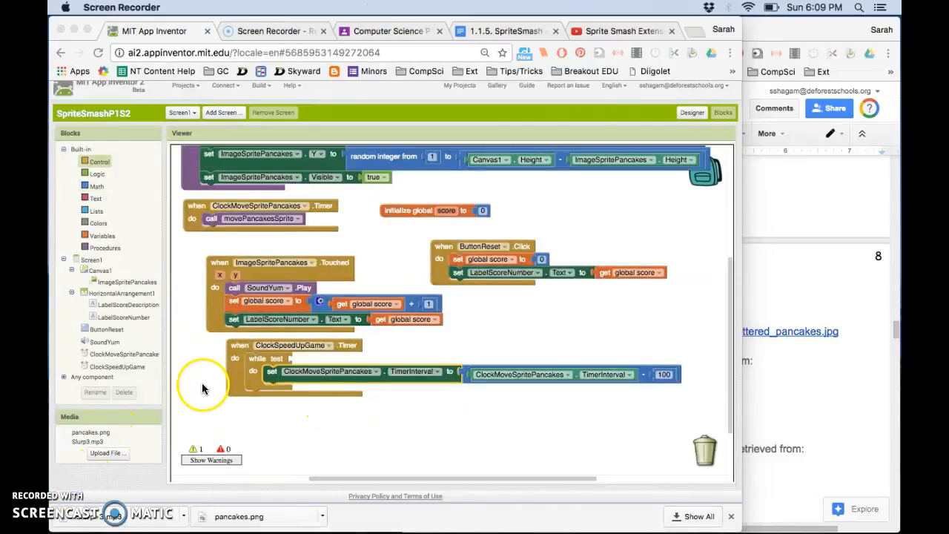
{"action": "mouse_move", "coordinate": [267, 363]}
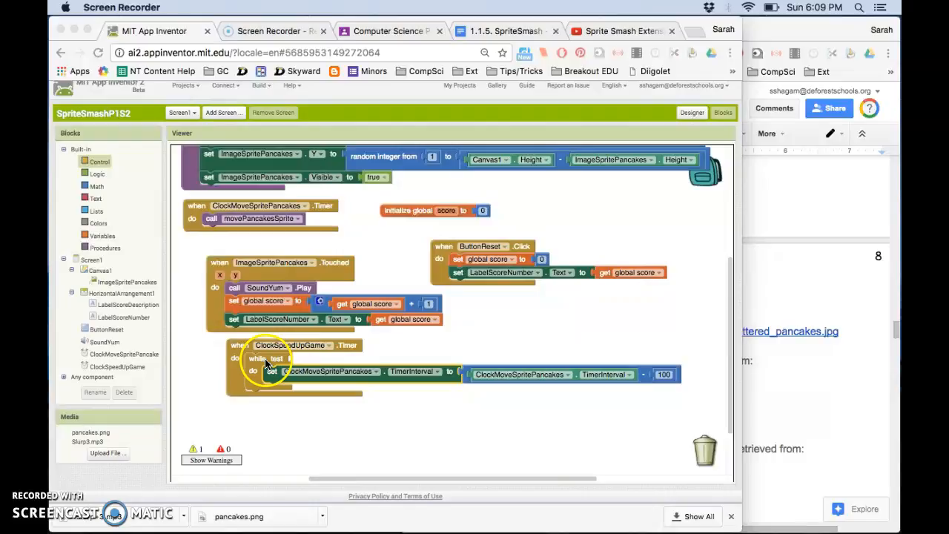
{"action": "mouse_move", "coordinate": [505, 382]}
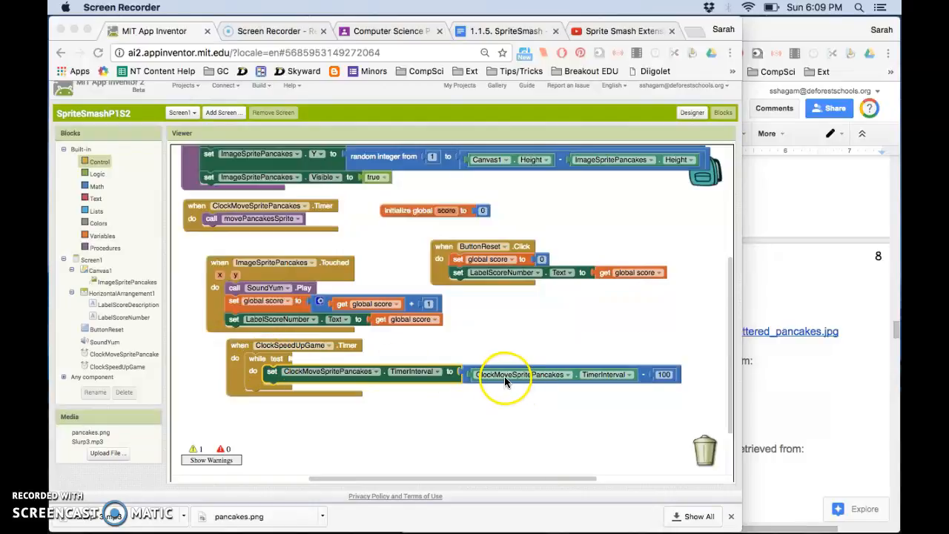
Give the while loop a test comparing a duplicated TimerInterval getter against 500.
{"action": "right_click", "coordinate": [507, 374]}
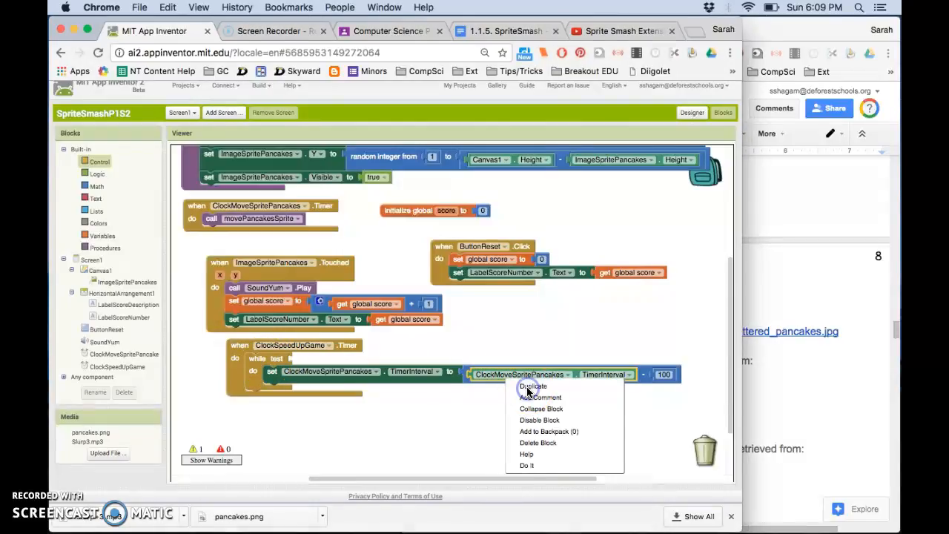
{"action": "left_click", "coordinate": [534, 386]}
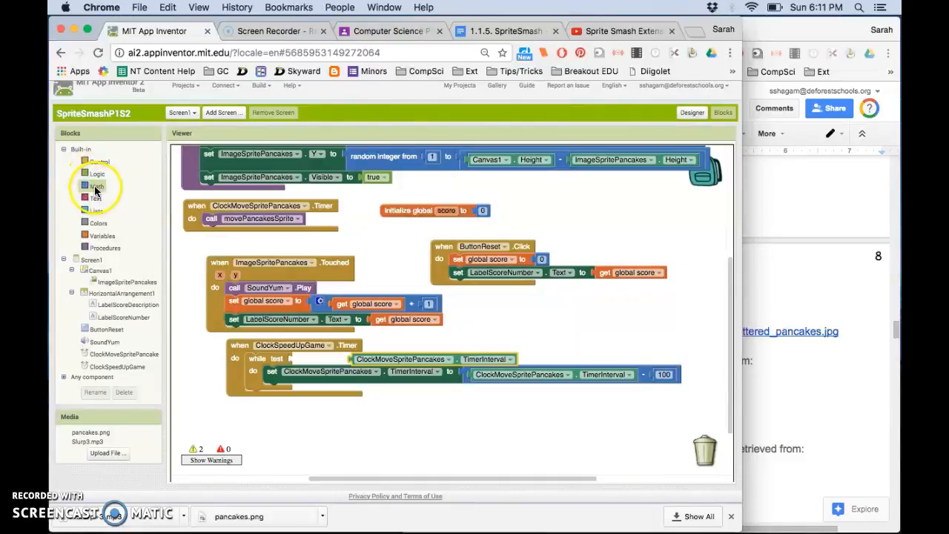
{"action": "left_click", "coordinate": [96, 187]}
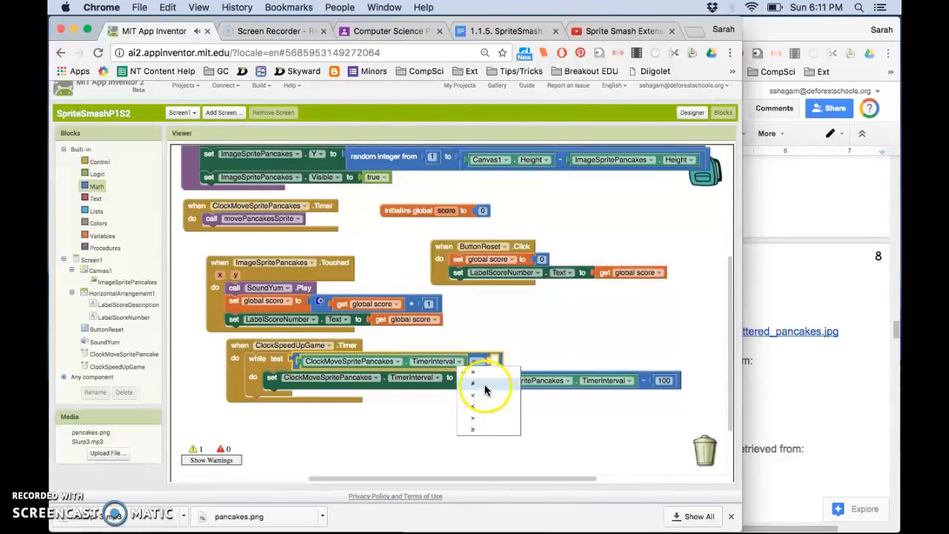
{"action": "mouse_move", "coordinate": [492, 428]}
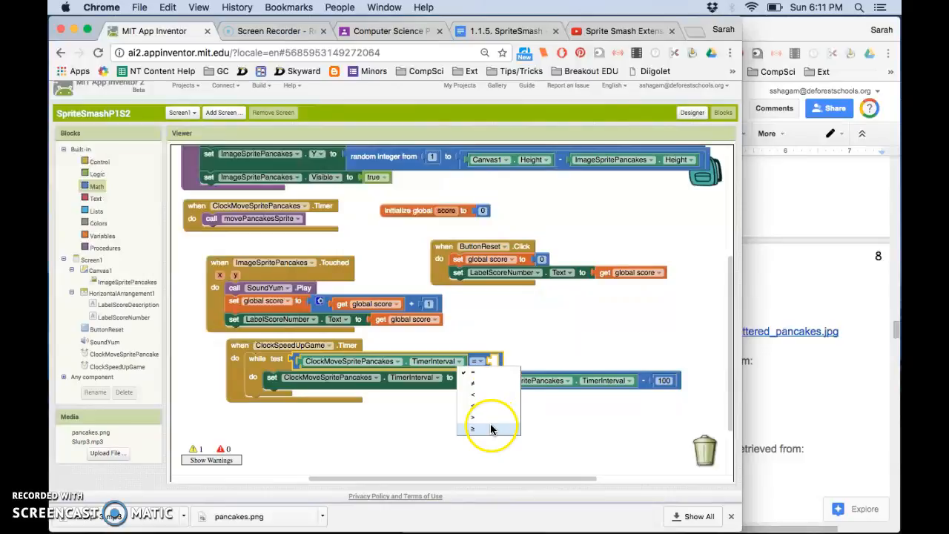
{"action": "left_click", "coordinate": [473, 428]}
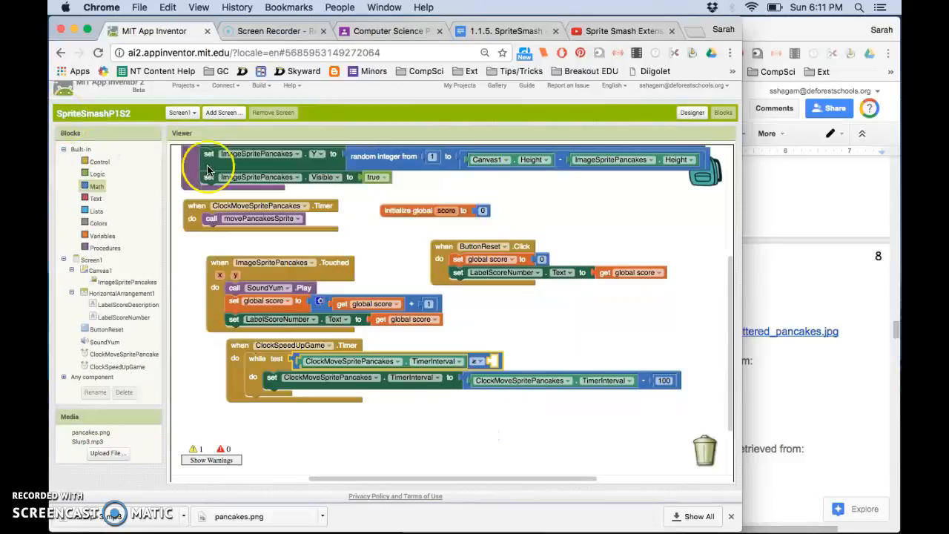
{"action": "right_click", "coordinate": [662, 379]}
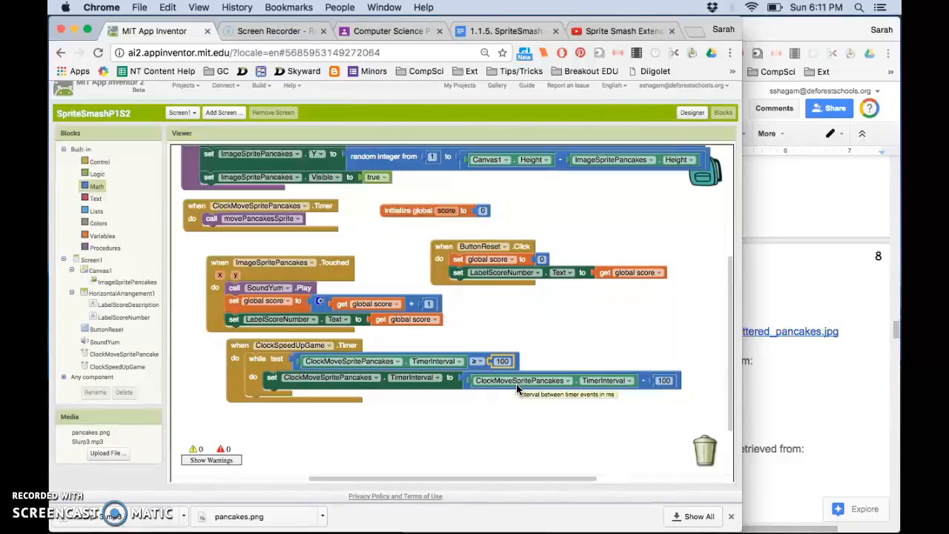
{"action": "mouse_move", "coordinate": [395, 422]}
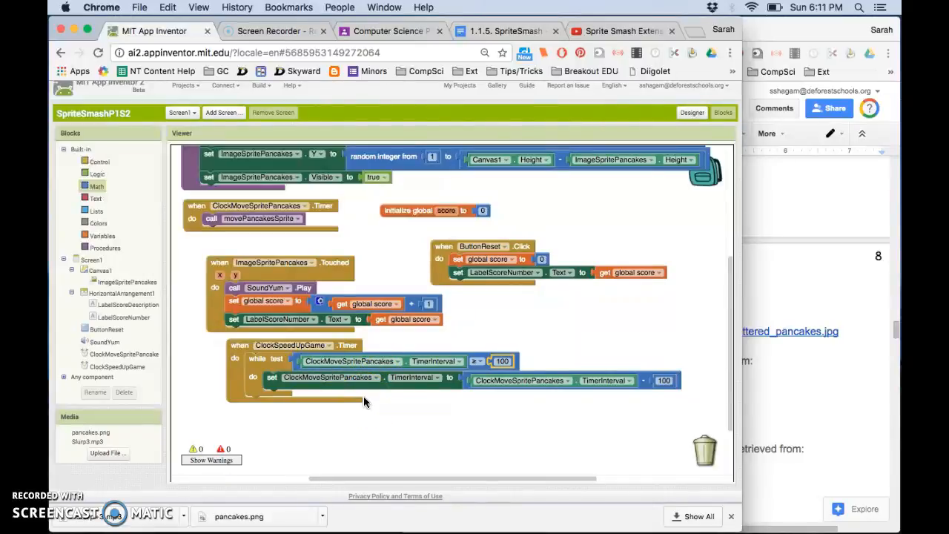
{"action": "mouse_move", "coordinate": [507, 29]}
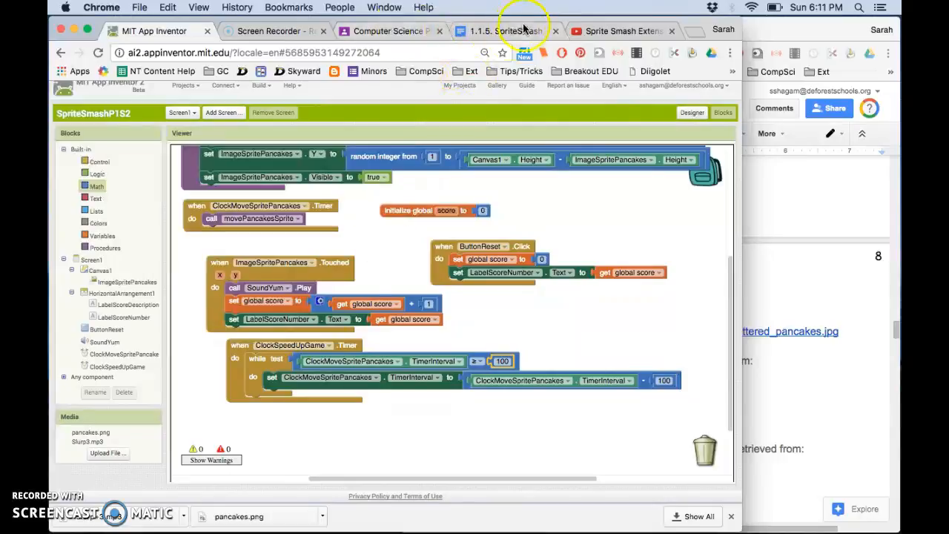
{"action": "left_click", "coordinate": [507, 30]}
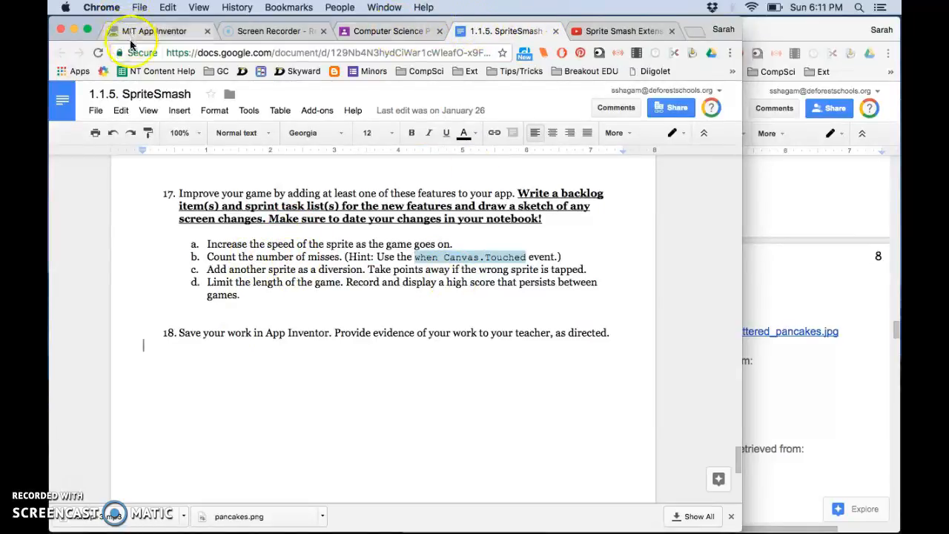
{"action": "left_click", "coordinate": [154, 30]}
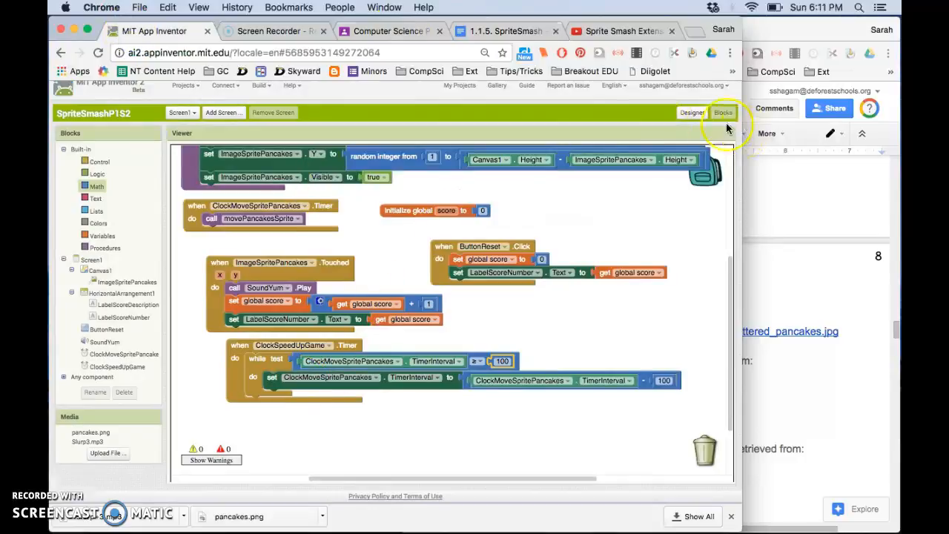
Add a HorizontalArrangement row beneath the score row in the Designer.
{"action": "left_click", "coordinate": [690, 122]}
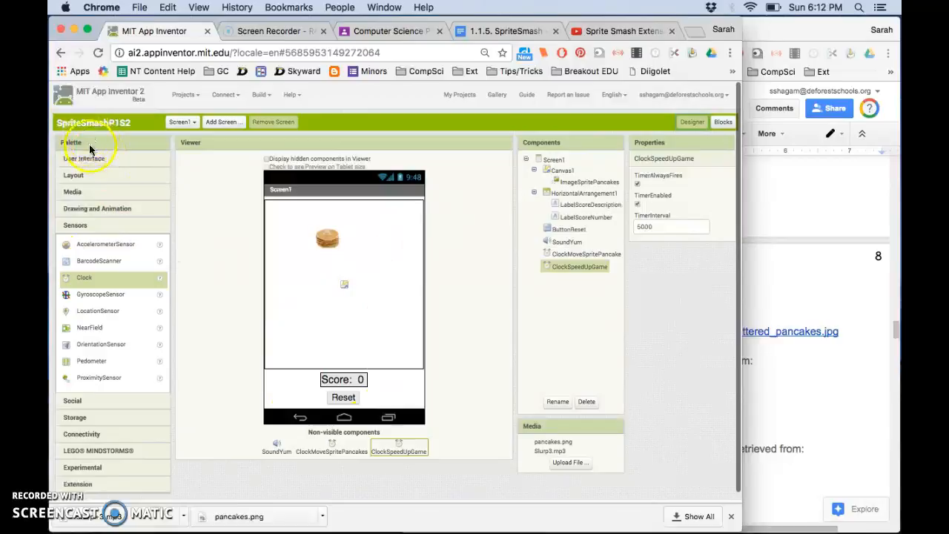
{"action": "left_click", "coordinate": [83, 157]}
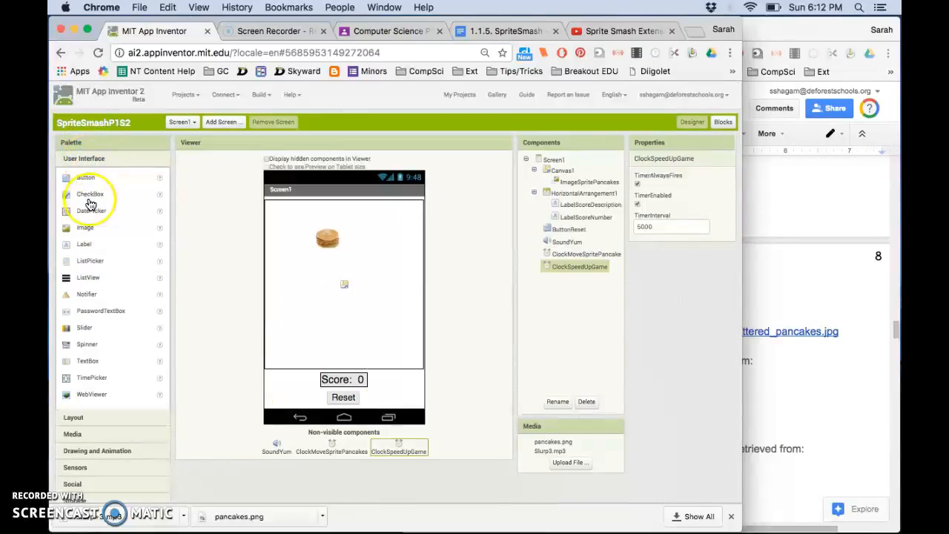
{"action": "left_click", "coordinate": [74, 175]}
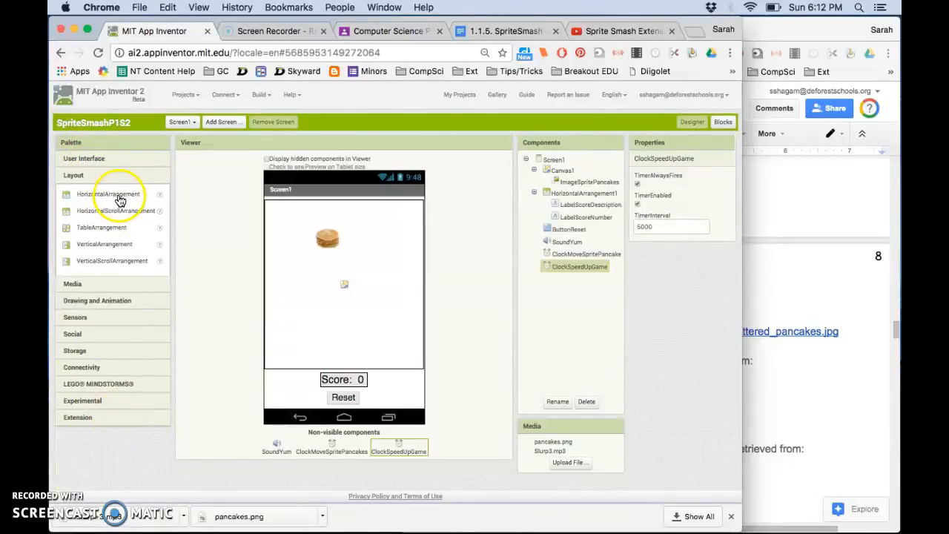
{"action": "left_click_drag", "start_coordinate": [108, 193], "coordinate": [344, 362]}
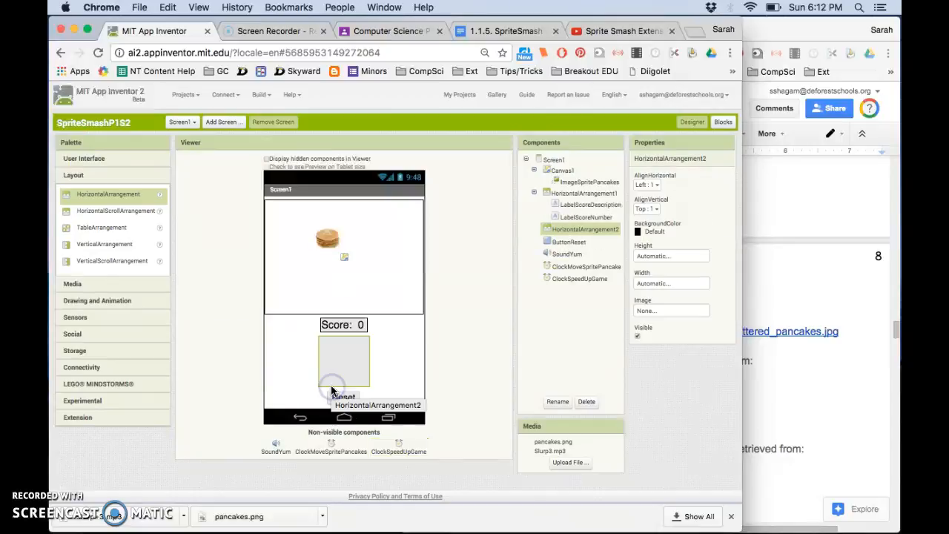
Place labels in the new row reading 'Misses:' and '0' (LabelMissesDescription, LabelMissesNumber).
{"action": "left_click", "coordinate": [83, 157]}
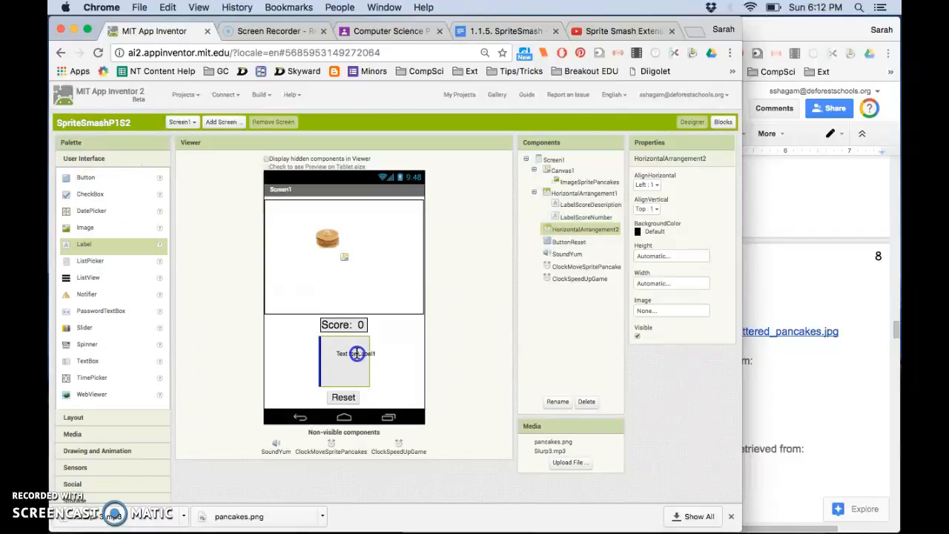
{"action": "left_click", "coordinate": [355, 353]}
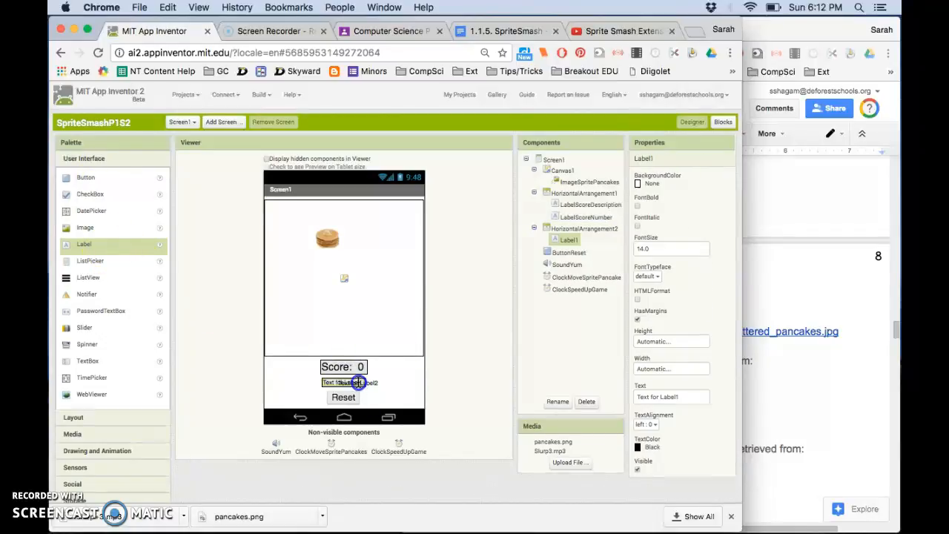
{"action": "left_click", "coordinate": [570, 252]}
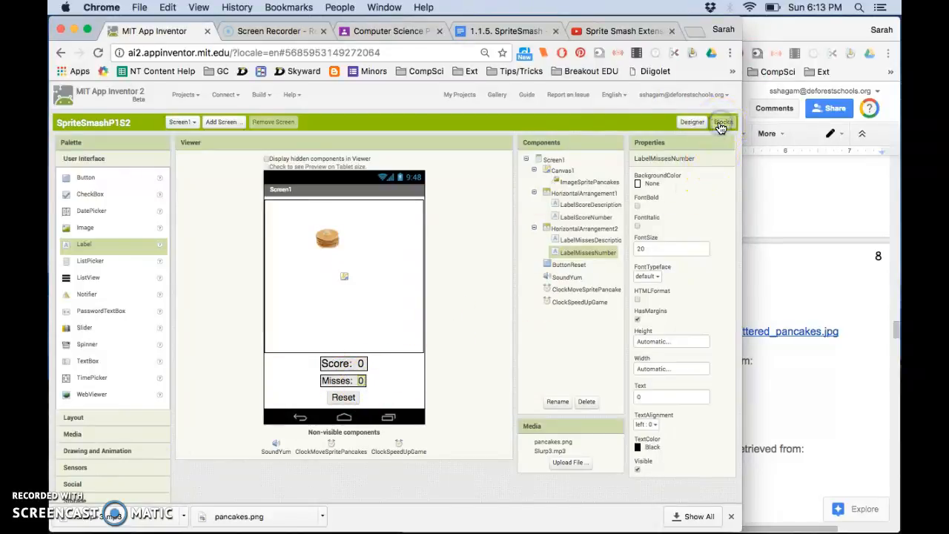
Add an if block inside the Canvas1.Touched handler and create global misses initialized to 0.
{"action": "left_click", "coordinate": [723, 122]}
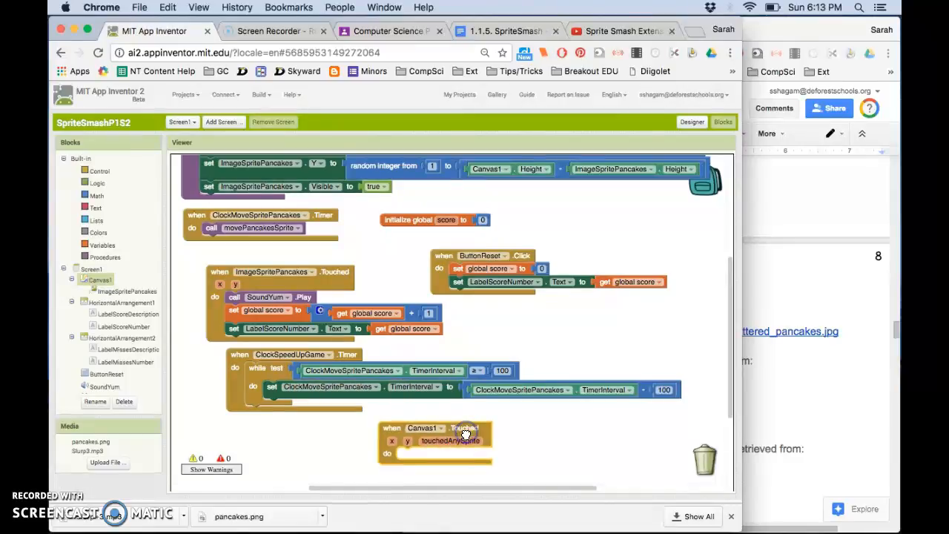
{"action": "scroll", "scroll_direction": "down", "scroll_amount": 3}
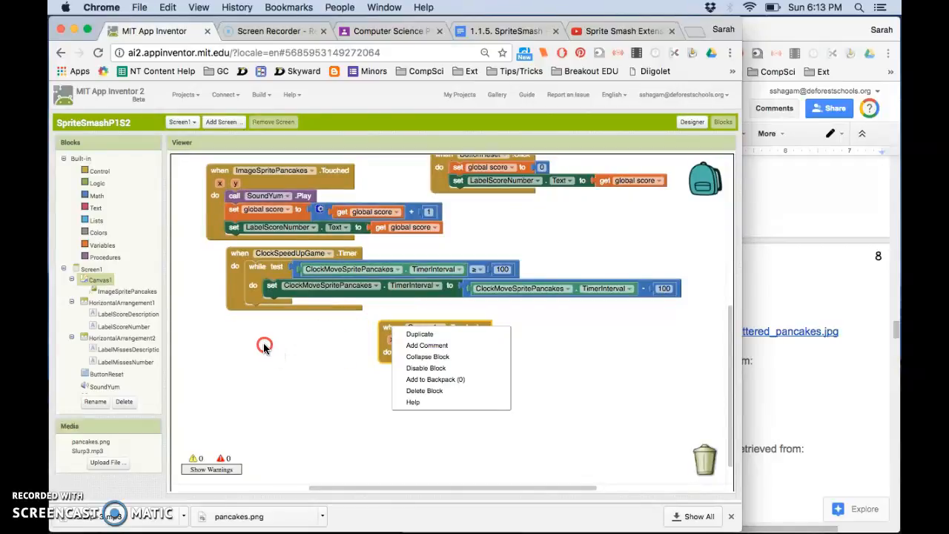
{"action": "left_click", "coordinate": [264, 348]}
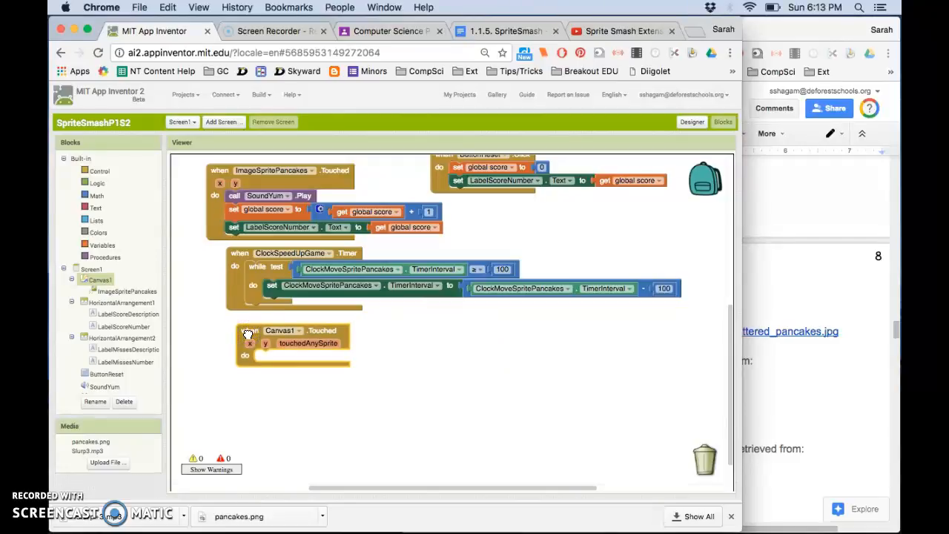
{"action": "left_click", "coordinate": [99, 171]}
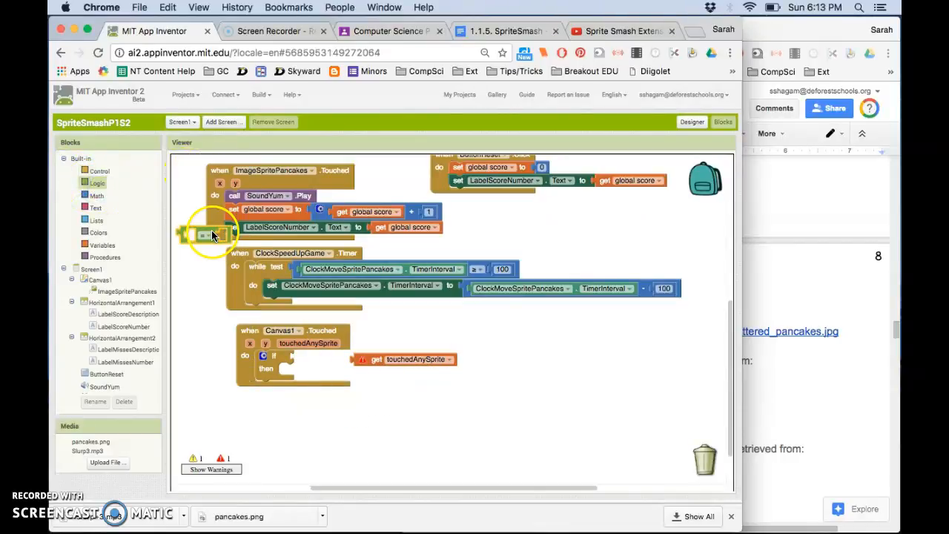
Make the if test compare touchedAnySprite equals false with a Logic block.
{"action": "left_click_drag", "start_coordinate": [214, 234], "coordinate": [334, 367]}
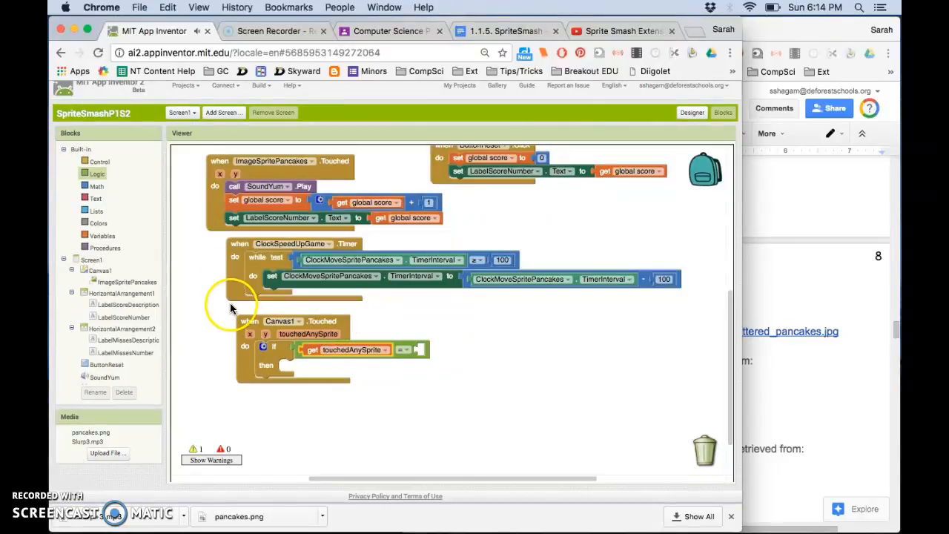
{"action": "left_click", "coordinate": [97, 172]}
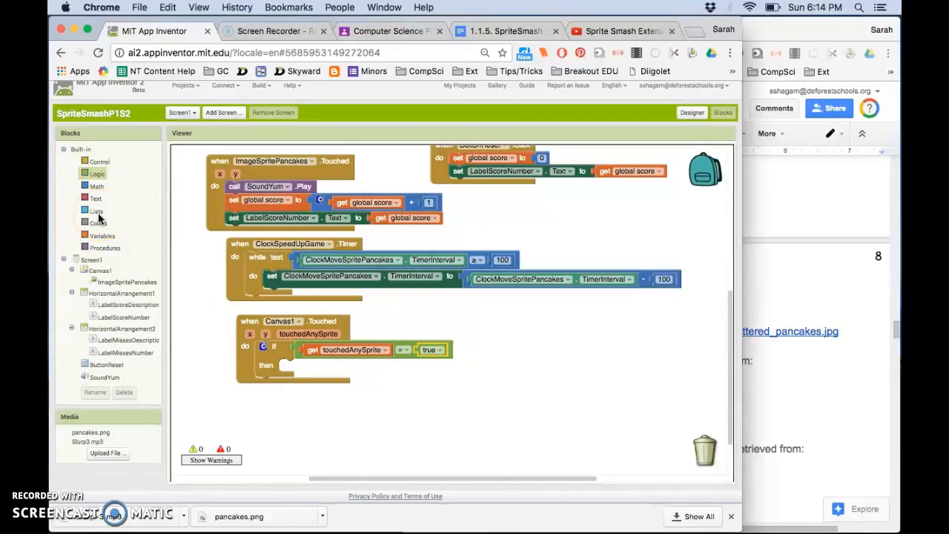
{"action": "left_click", "coordinate": [430, 349]}
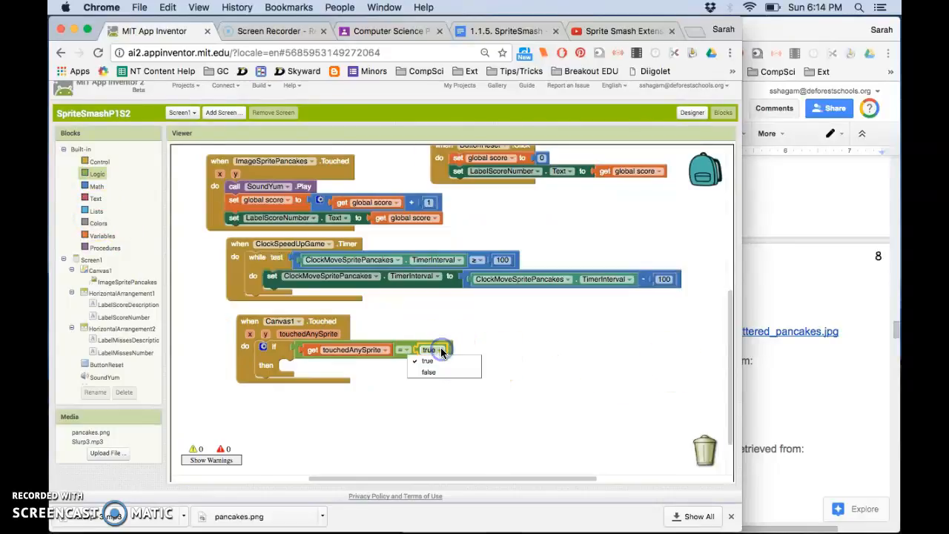
{"action": "left_click", "coordinate": [426, 370]}
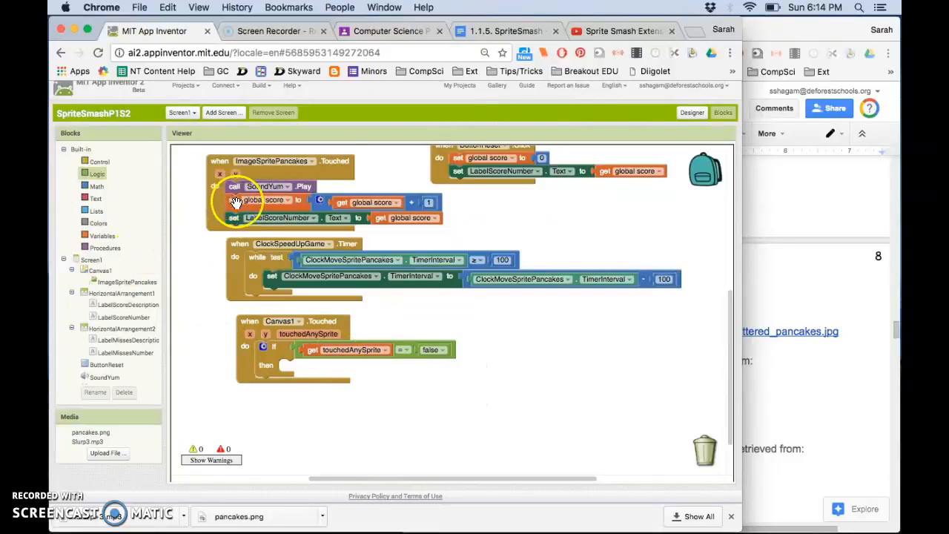
{"action": "mouse_move", "coordinate": [190, 270]}
{"action": "type", "text": "misses"}
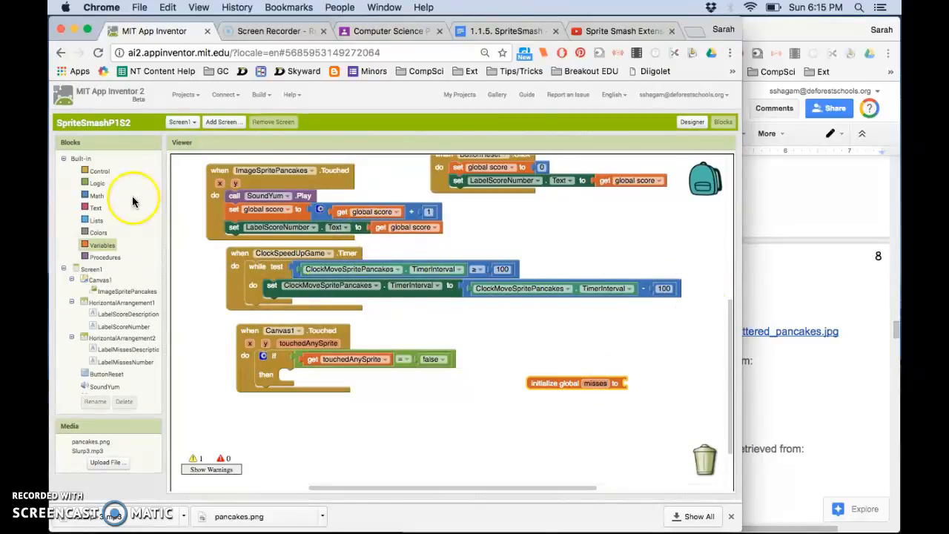
Set global misses to misses + 1 and show it in LabelMissesNumber.Text on a missed touch.
{"action": "left_click", "coordinate": [95, 196]}
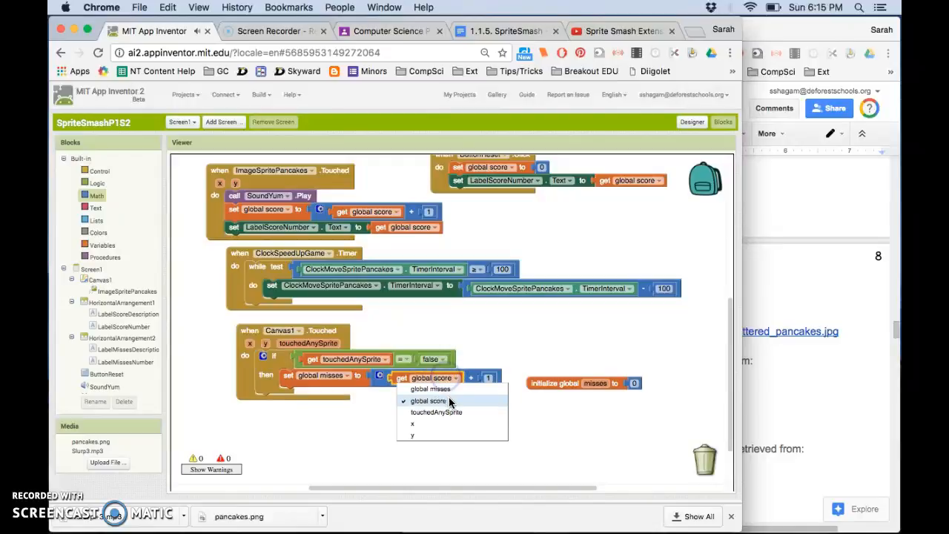
{"action": "left_click", "coordinate": [430, 388]}
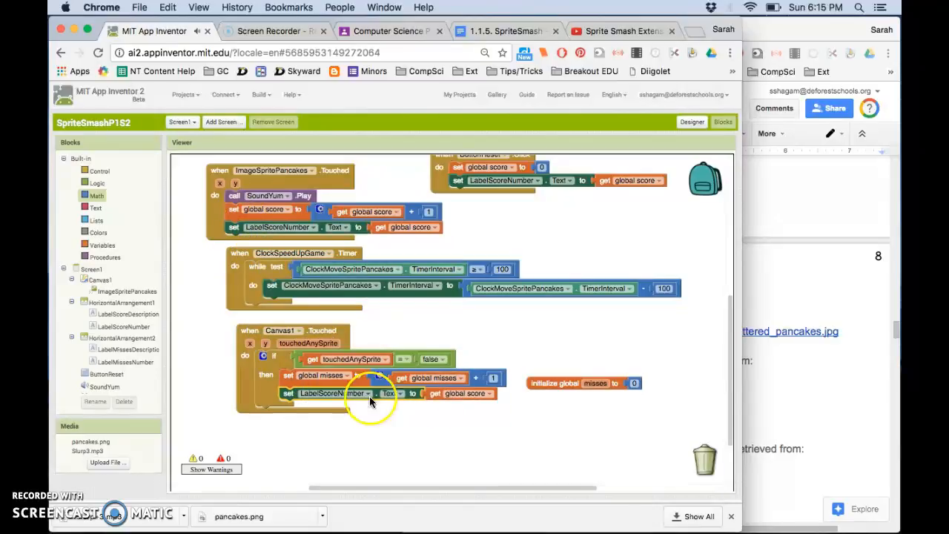
{"action": "left_click", "coordinate": [367, 393]}
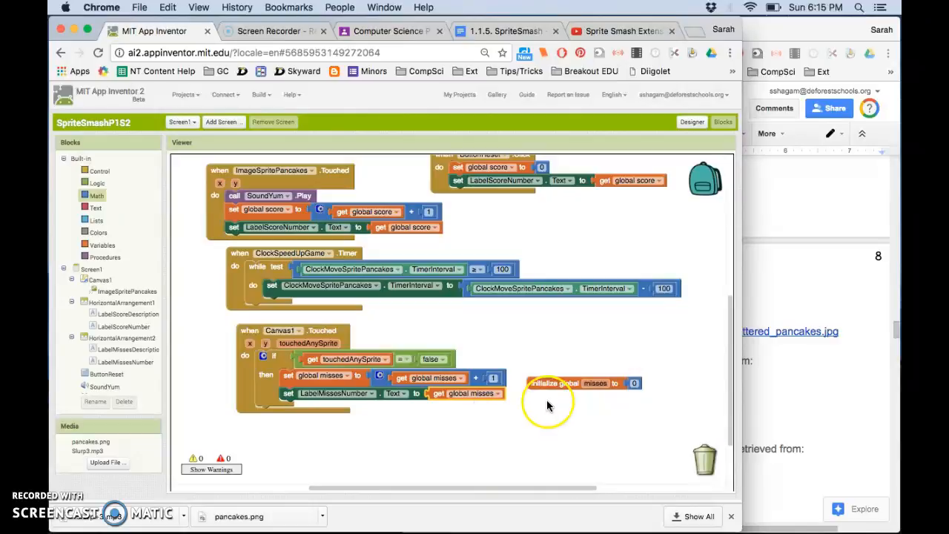
{"action": "mouse_move", "coordinate": [414, 436]}
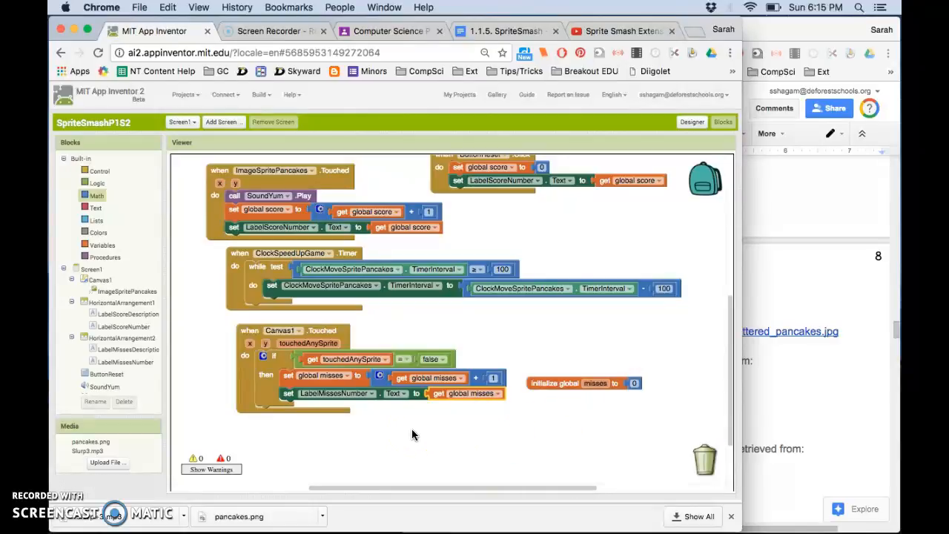
{"action": "mouse_move", "coordinate": [394, 340]}
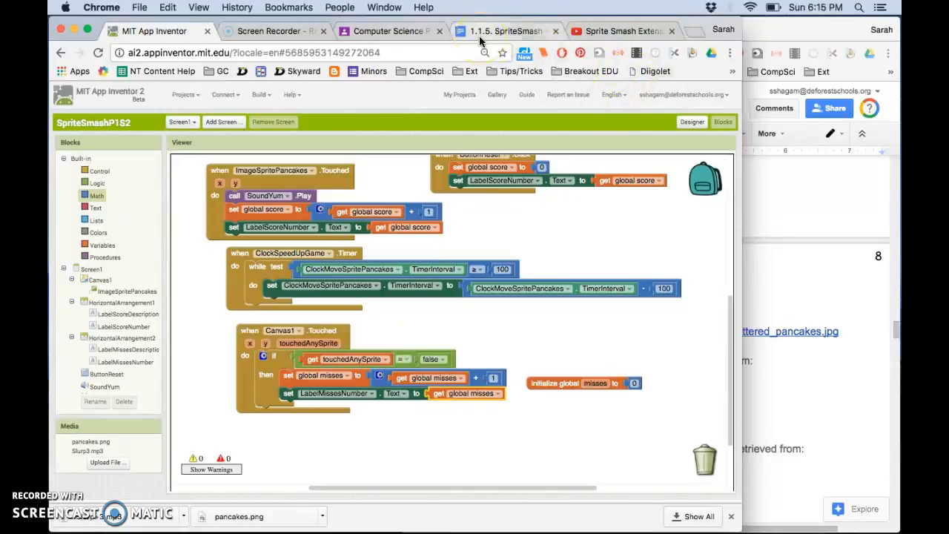
{"action": "left_click", "coordinate": [504, 29]}
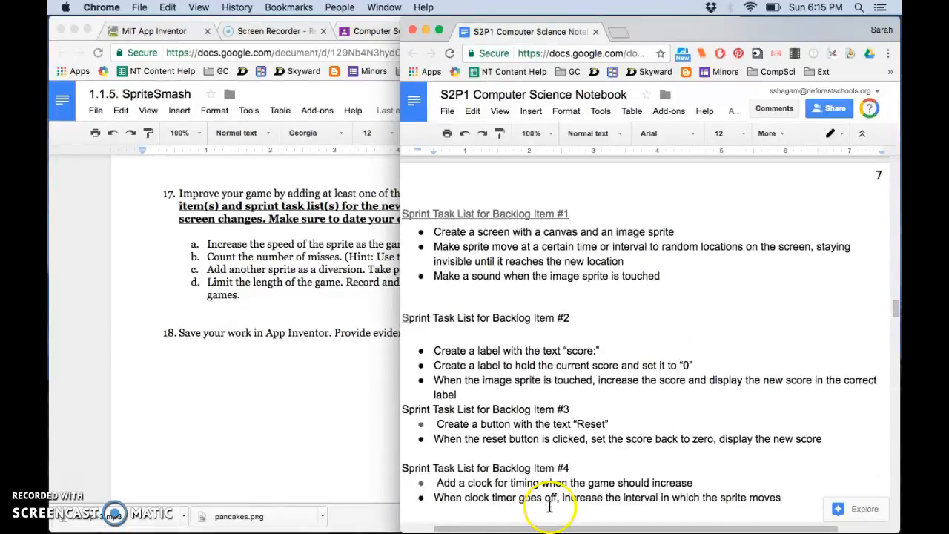
Scroll the notebook's sprint task lists for Backlog Items #1-#4 down to just above Sketches.
{"action": "scroll", "scroll_direction": "down", "scroll_amount": 3}
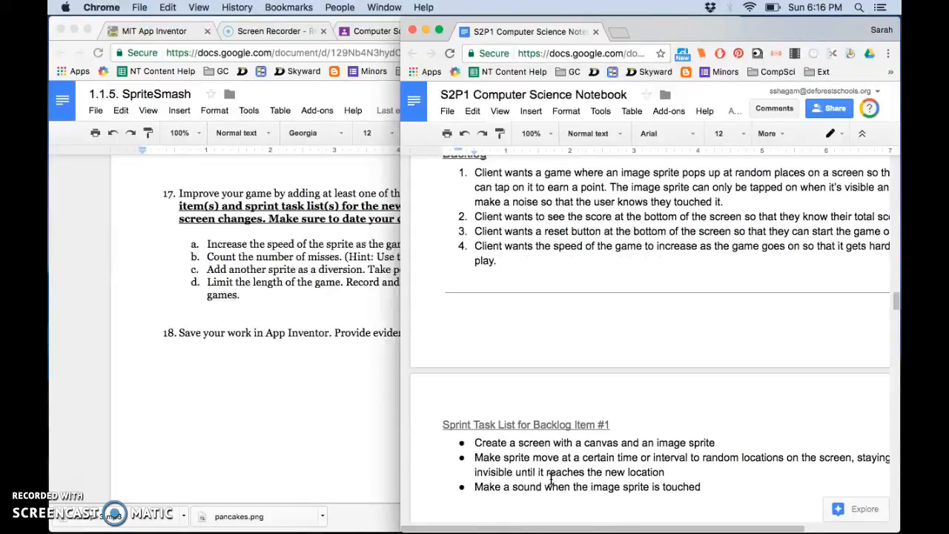
{"action": "scroll", "scroll_direction": "down", "scroll_amount": 3}
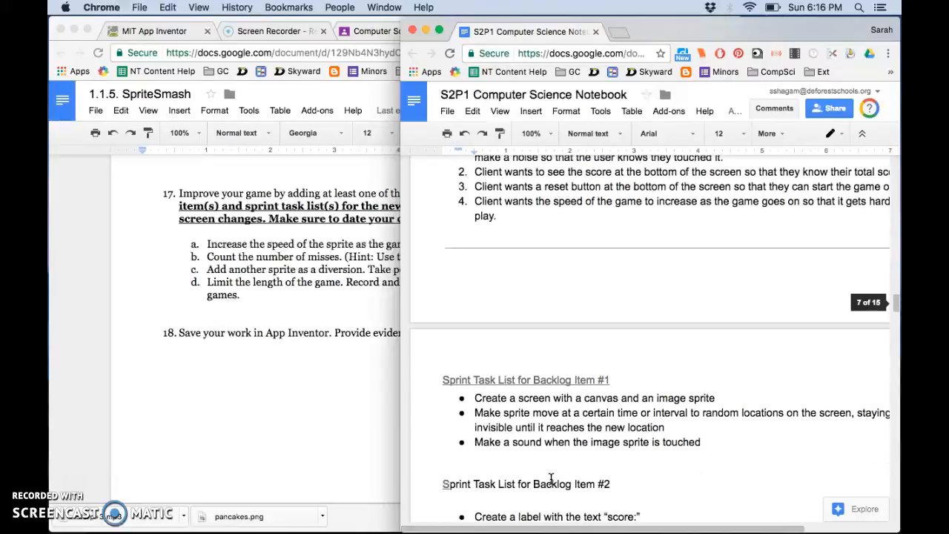
{"action": "scroll", "scroll_direction": "down", "scroll_amount": 3}
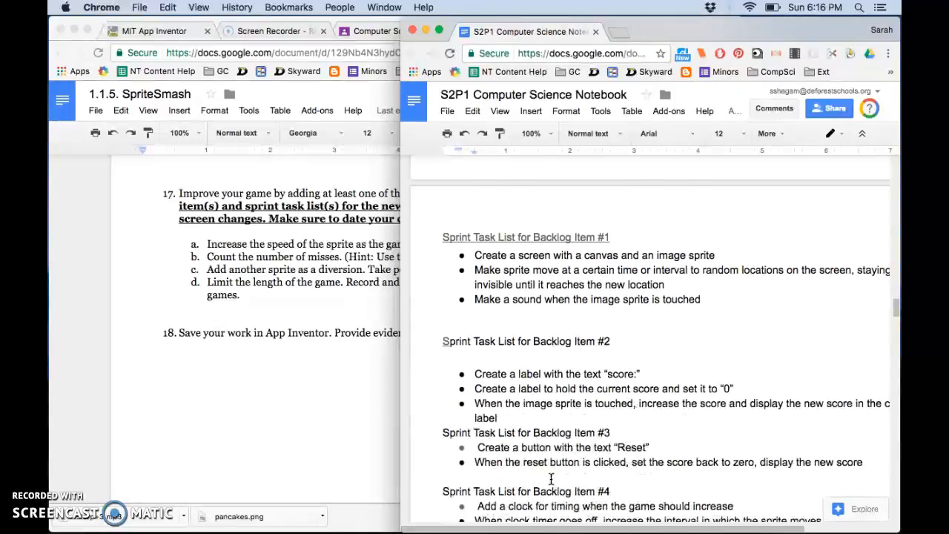
{"action": "scroll", "scroll_direction": "down", "scroll_amount": 3}
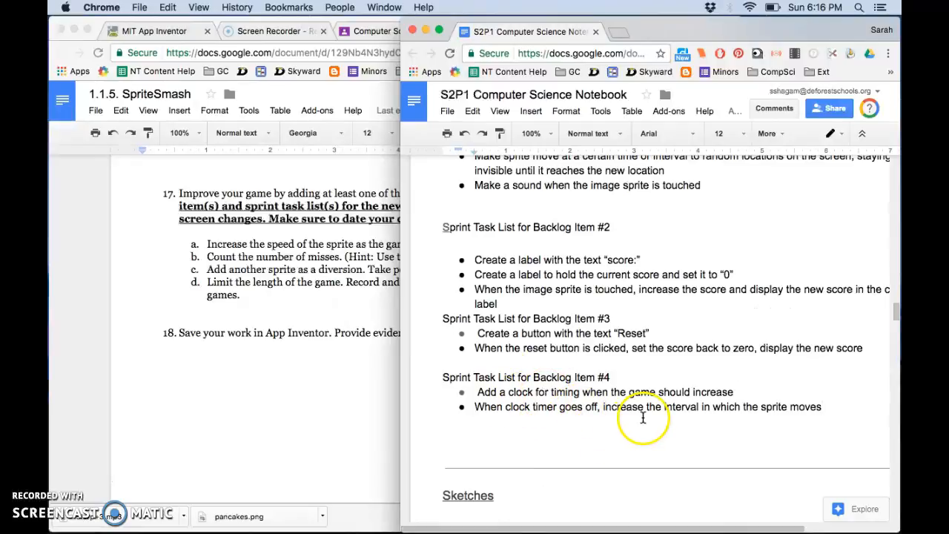
{"action": "mouse_move", "coordinate": [552, 404]}
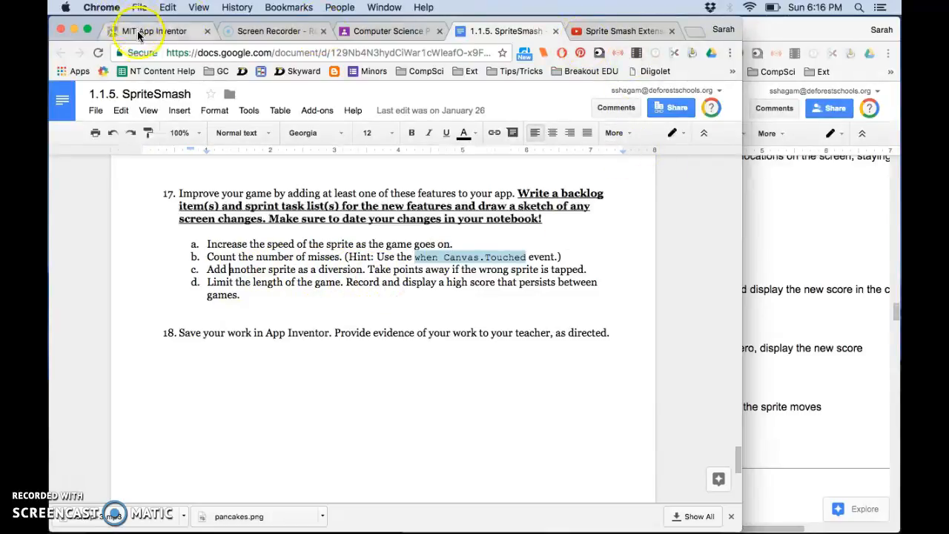
Return to the Sprite Smash blocks showing movePancakesSprite and the pancake clock timer handler.
{"action": "left_click", "coordinate": [136, 29]}
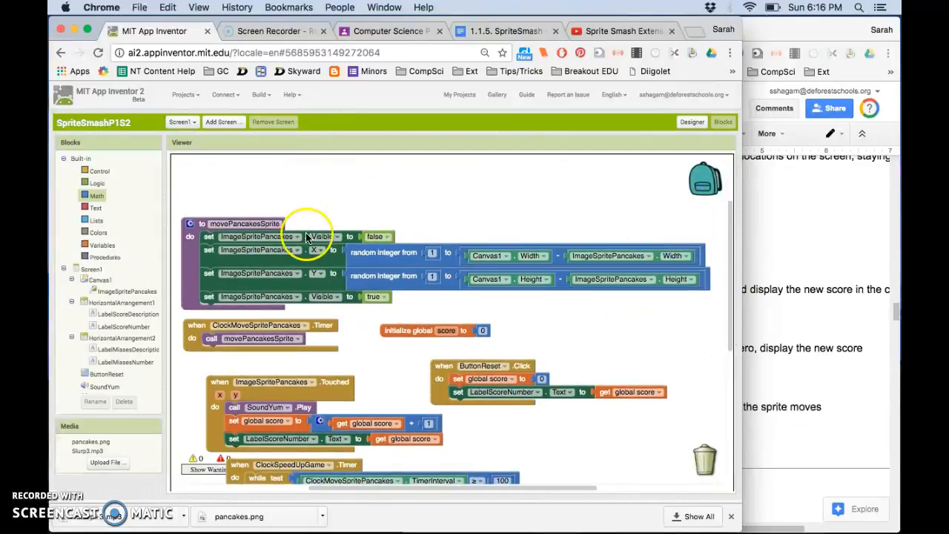
{"action": "mouse_move", "coordinate": [403, 192]}
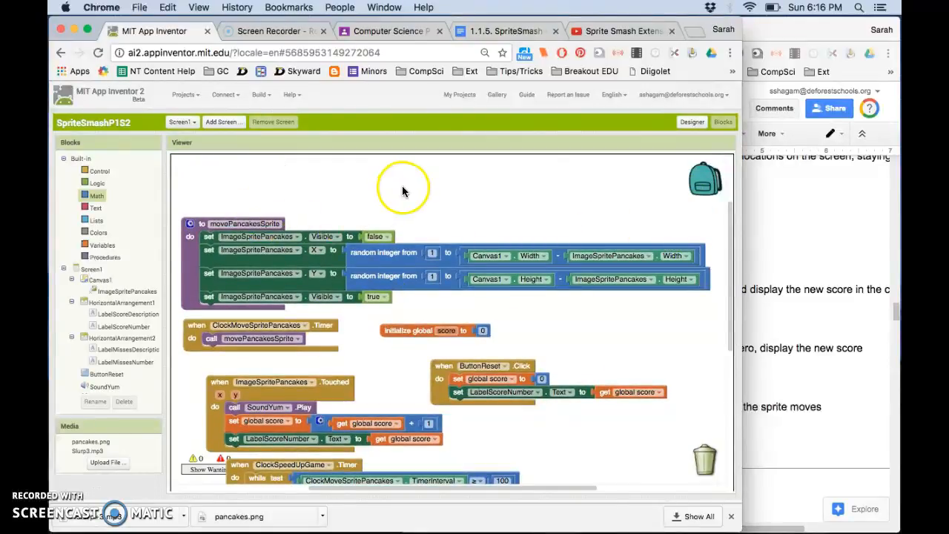
{"action": "mouse_move", "coordinate": [297, 348]}
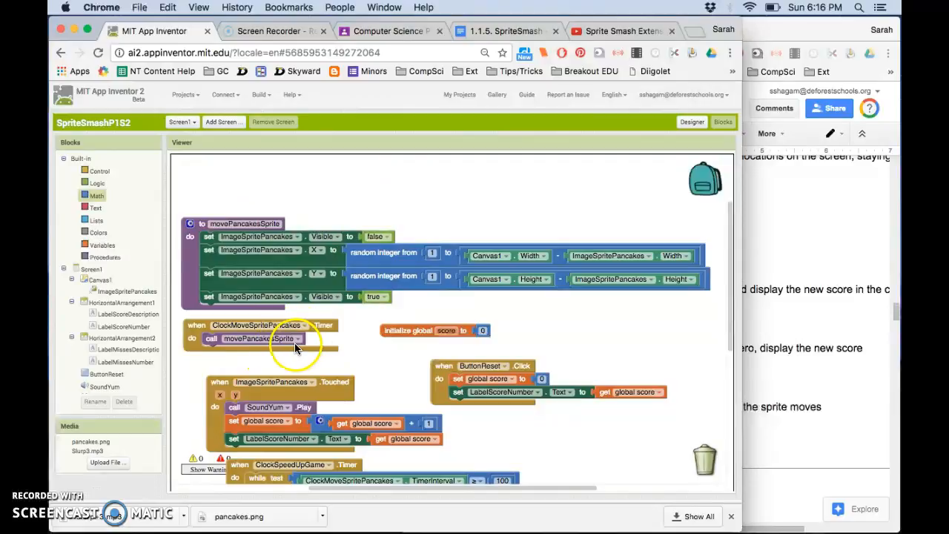